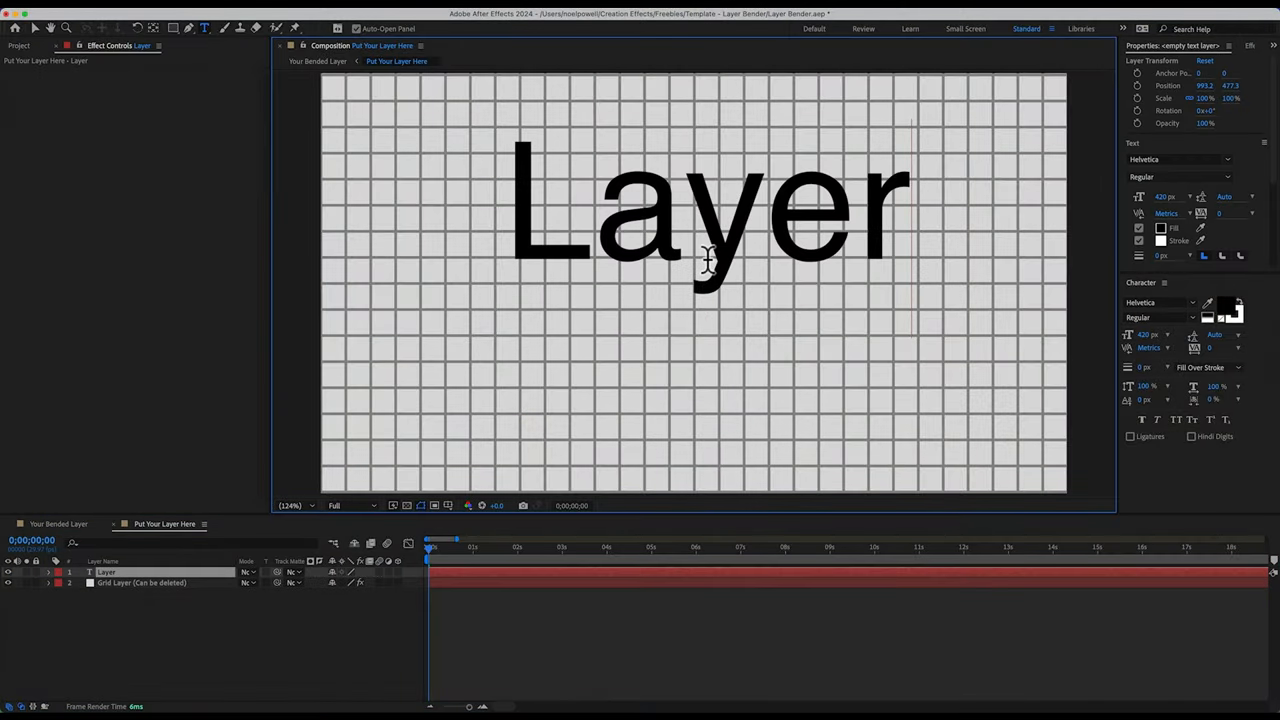
Add 'Bender' to the text, raise the bend amount and rotate Segment 9 to curl the ribbon.
type("Bender")
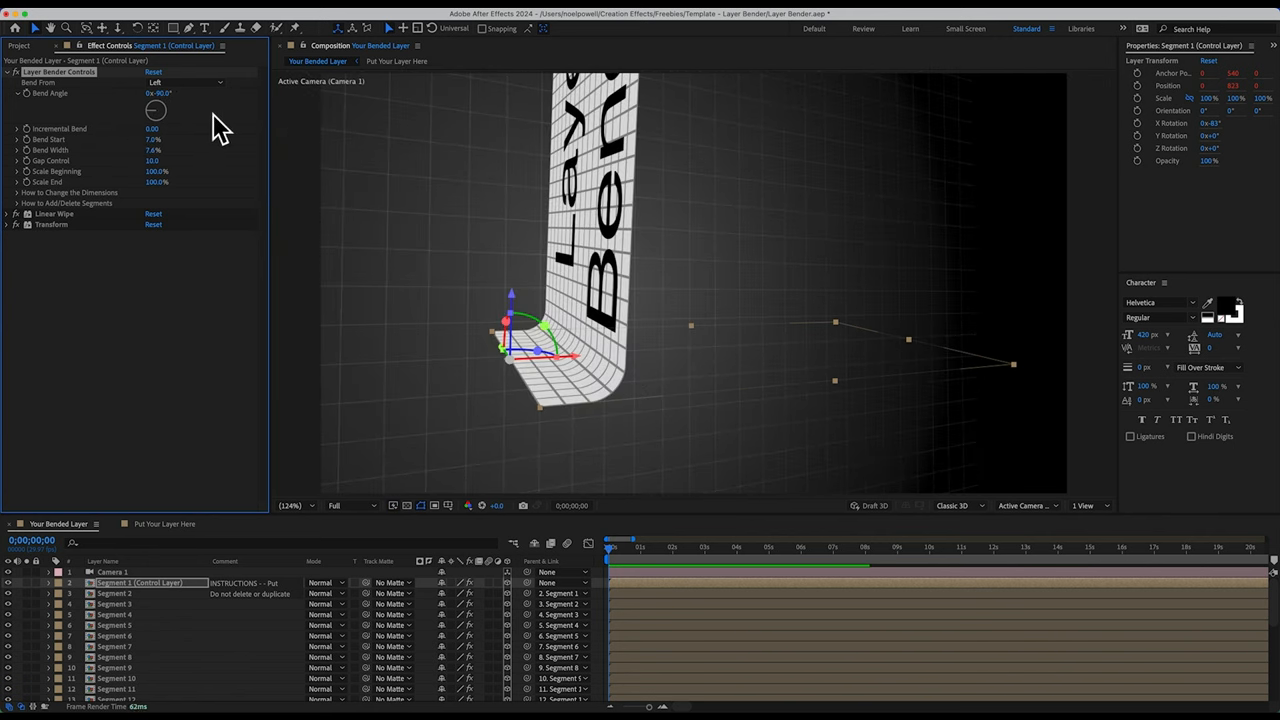
left_click(156, 140)
type("14")
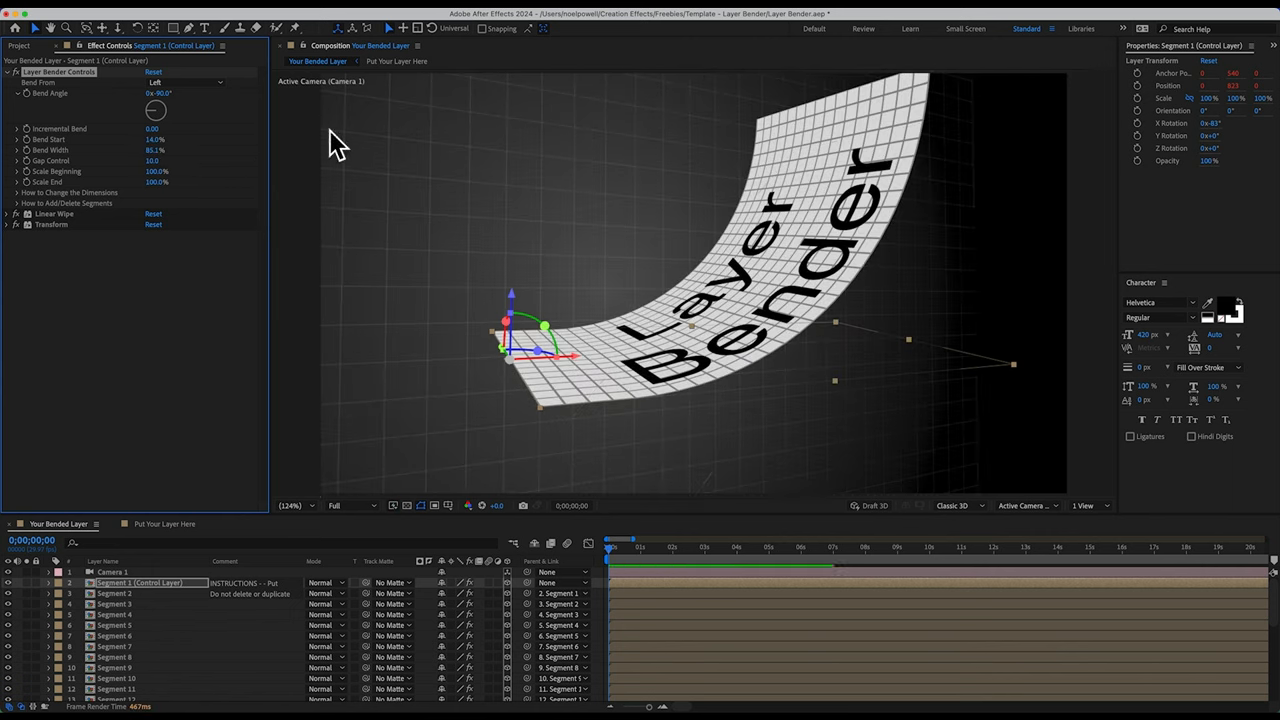
left_click_drag(156, 128, 216, 128)
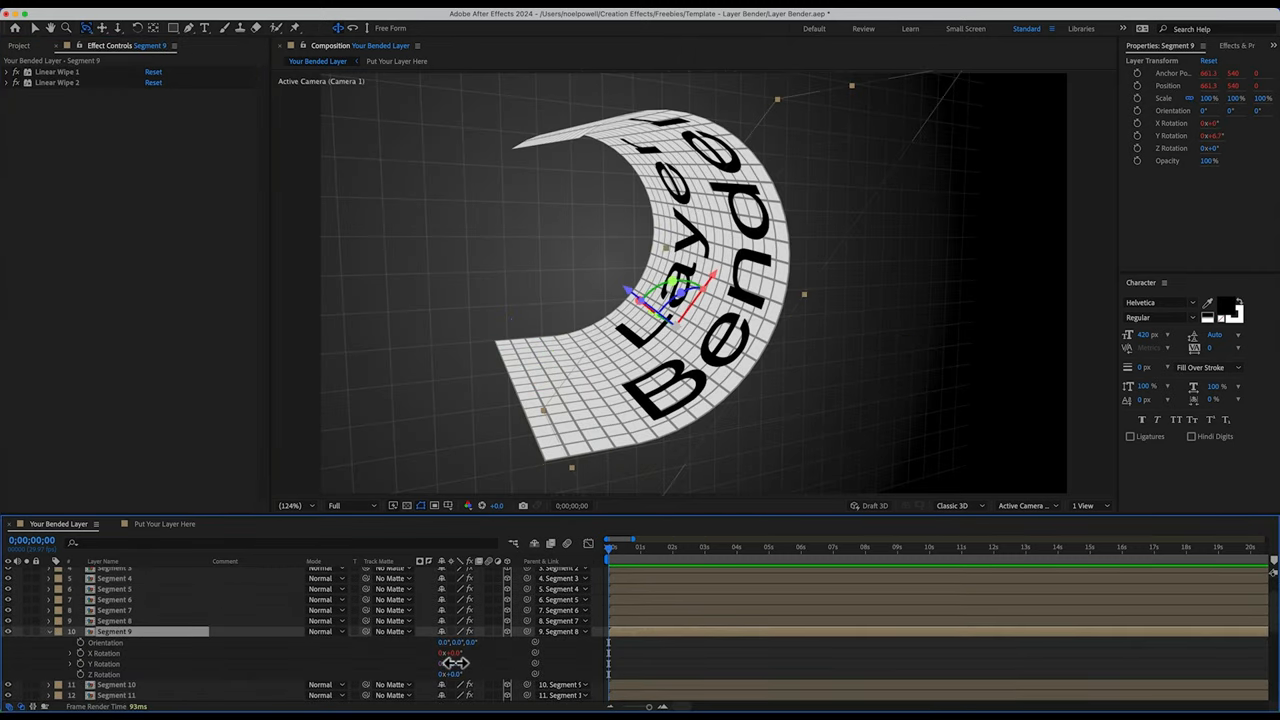
left_click_drag(456, 664, 444, 664)
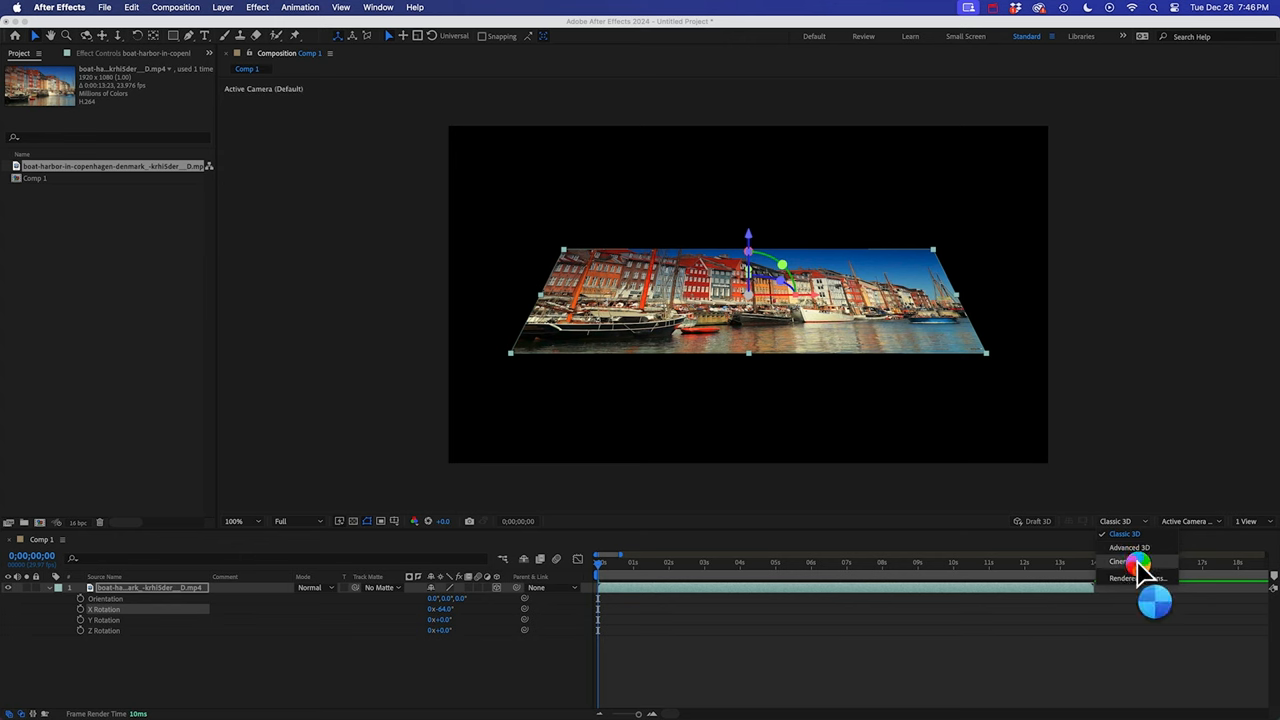
Switch Comp 1 to the Cinema 4D renderer and increase the harbour photo's Curvature.
left_click(1120, 560)
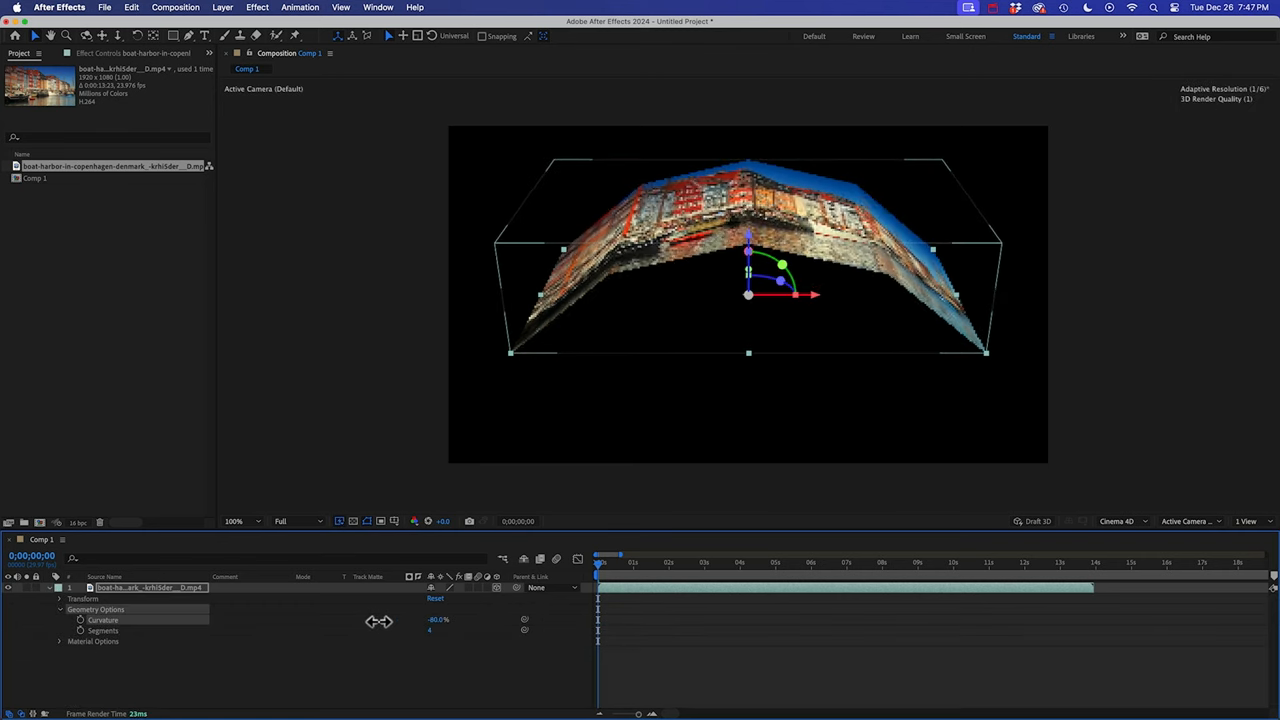
left_click_drag(378, 620, 434, 636)
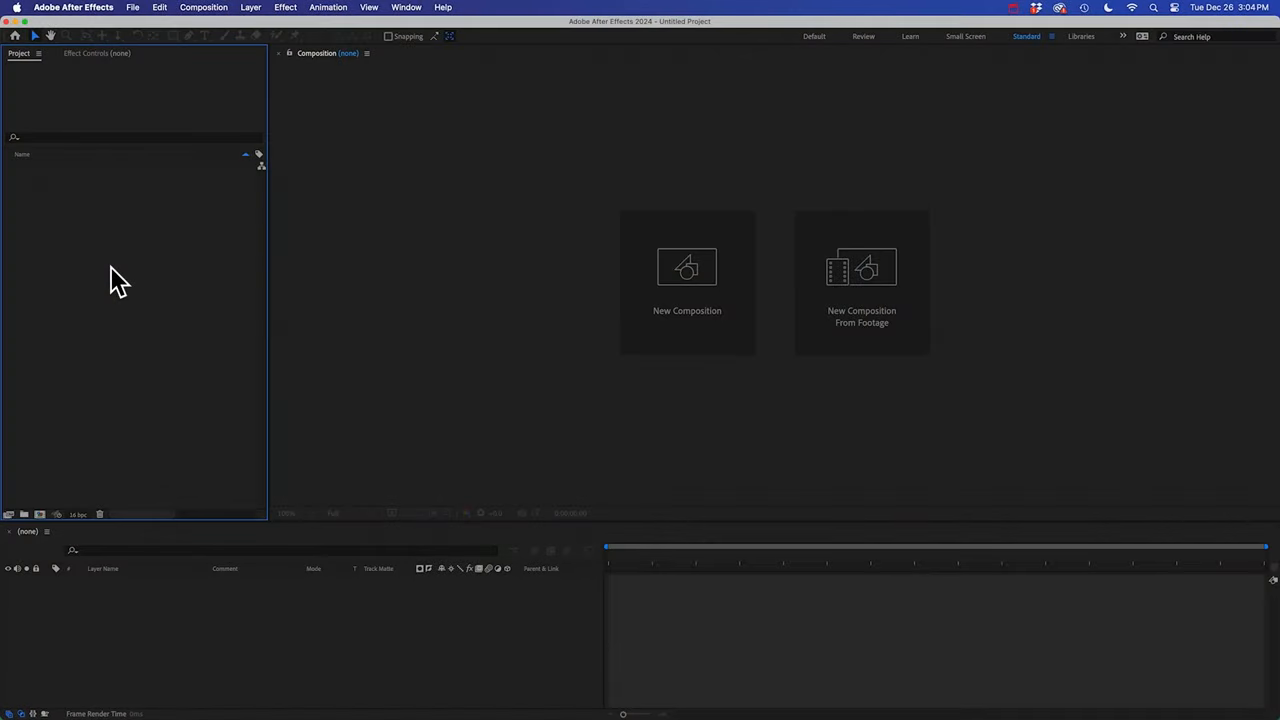
mouse_move(130, 52)
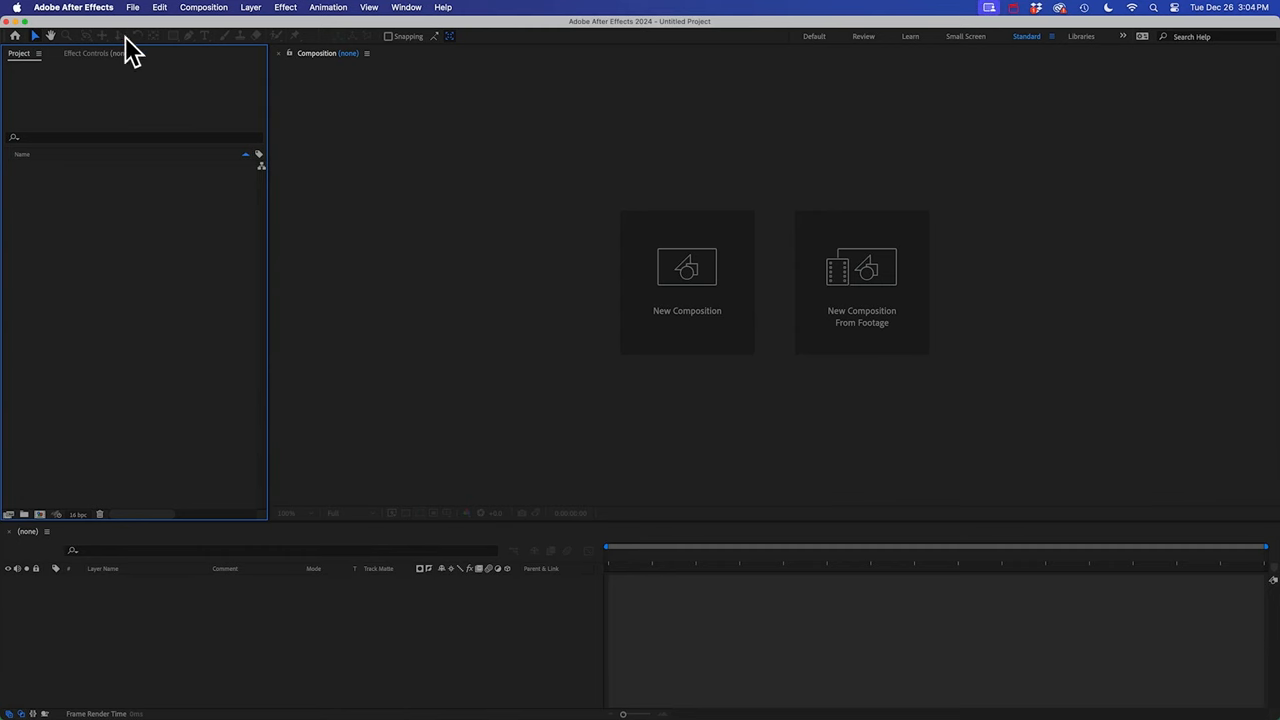
Import the Layer Bender.aep project file via File > Import.
left_click(132, 8)
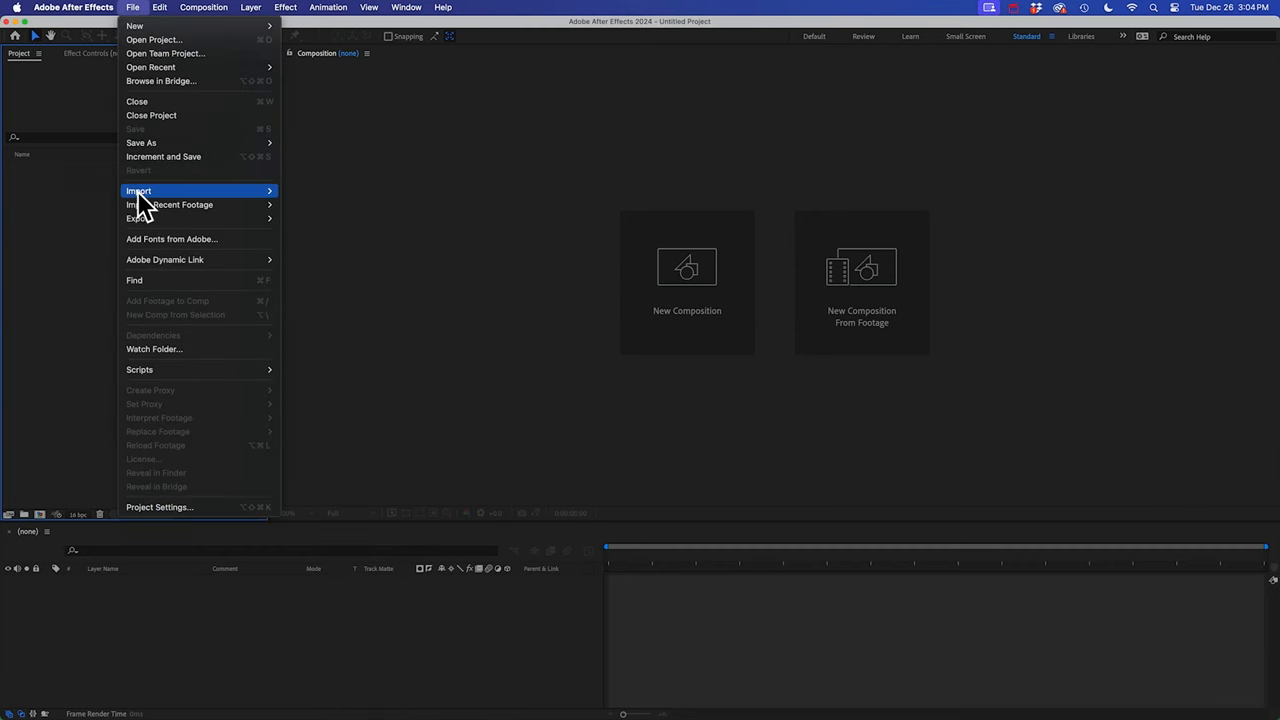
left_click(138, 192)
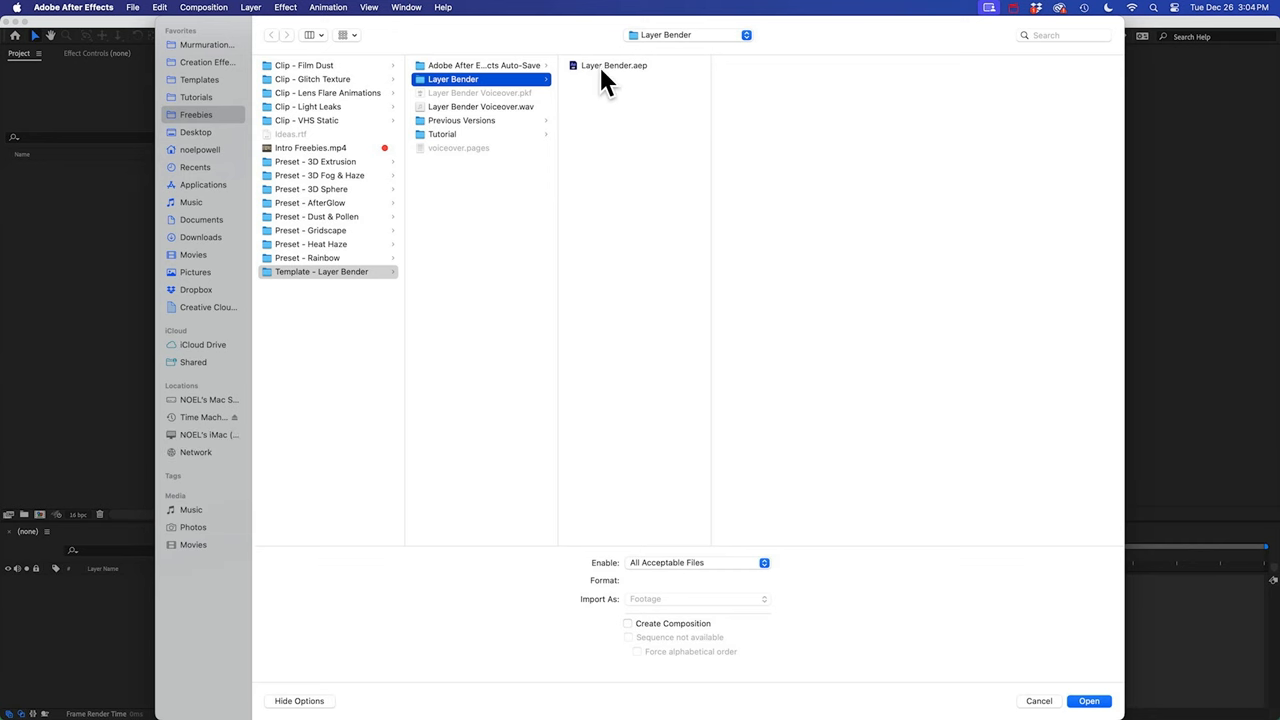
left_click(614, 64)
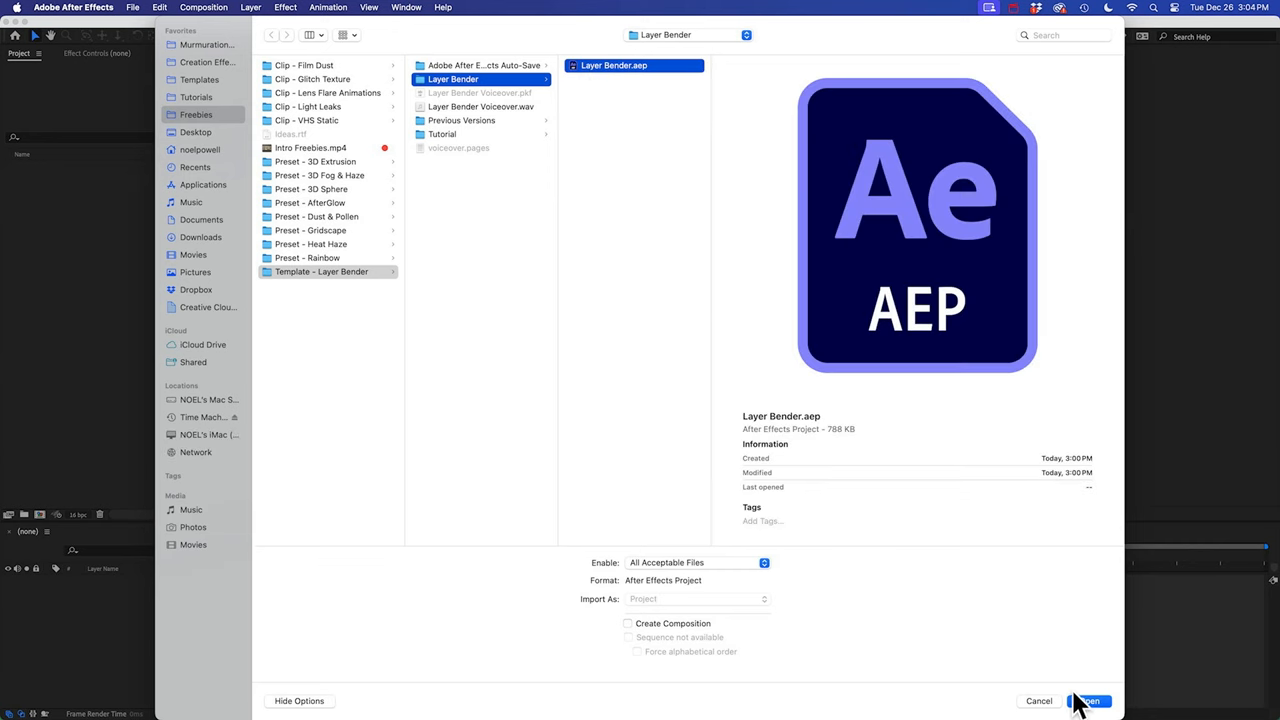
left_click(1088, 700)
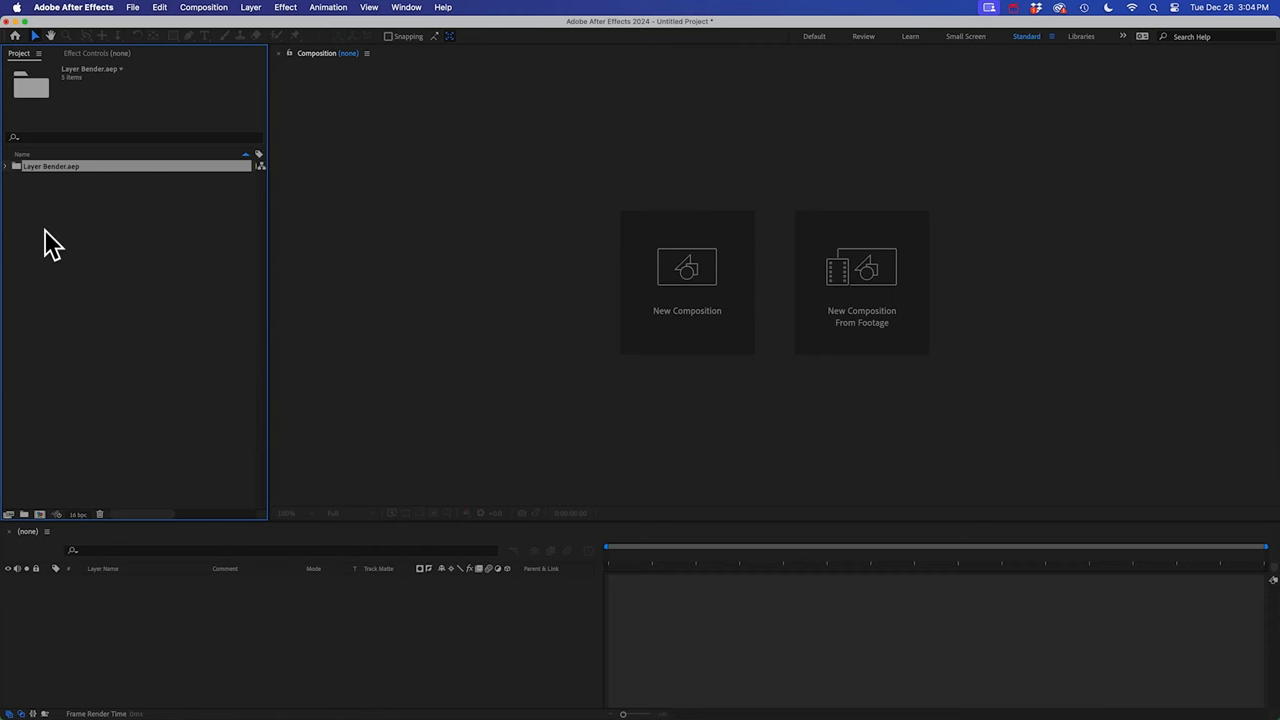
Expand the Layer Bender folder, open Put Your Layer Here at 100% and select Your Bended Layer.
left_click(6, 166)
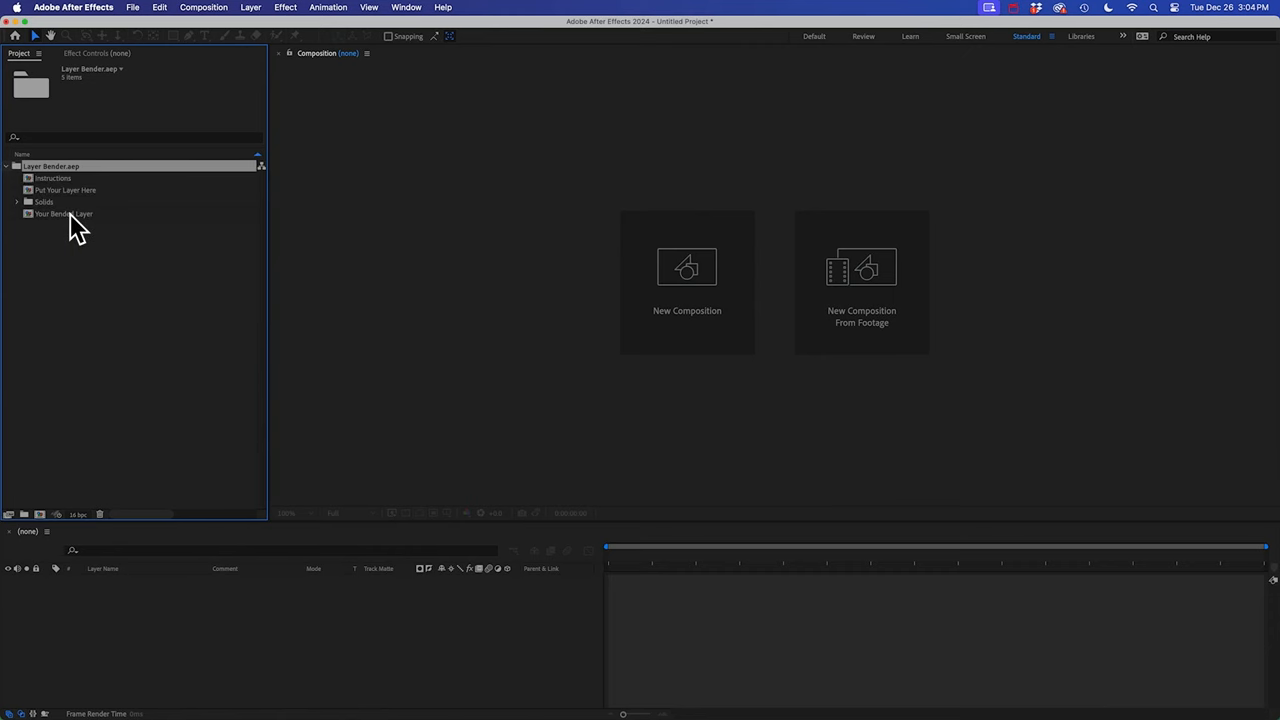
left_click(64, 212)
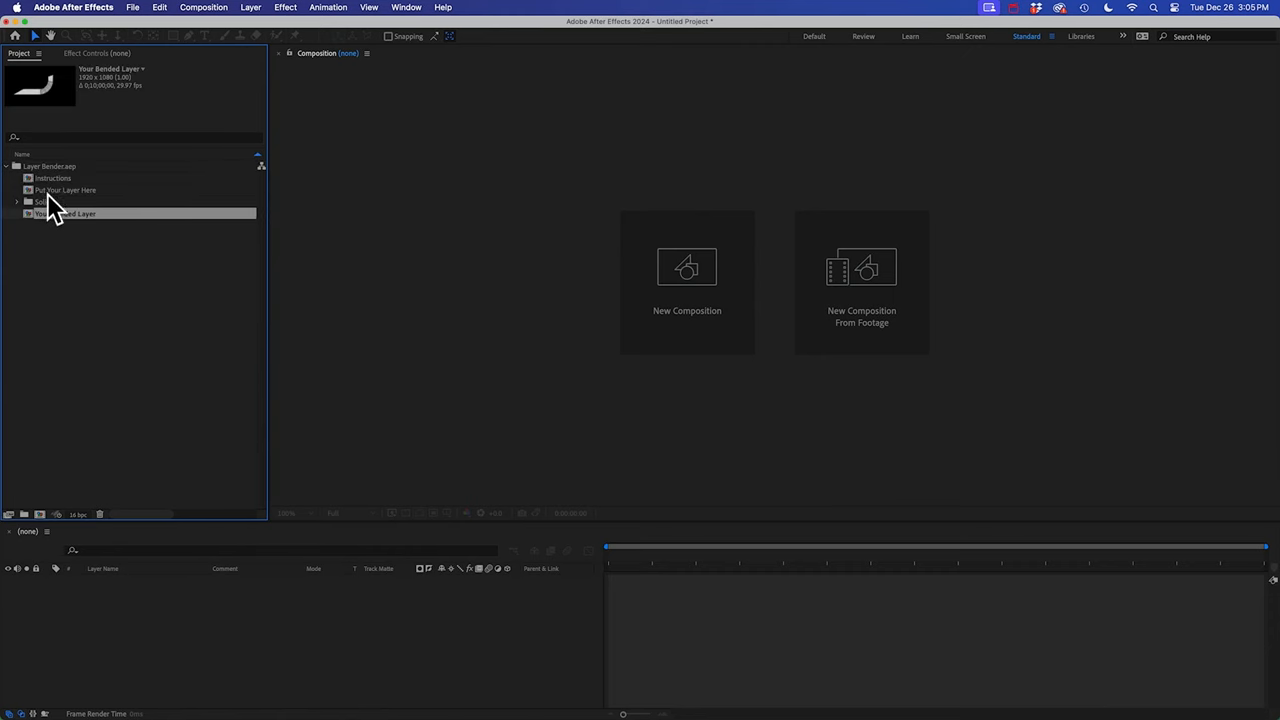
left_click(64, 190)
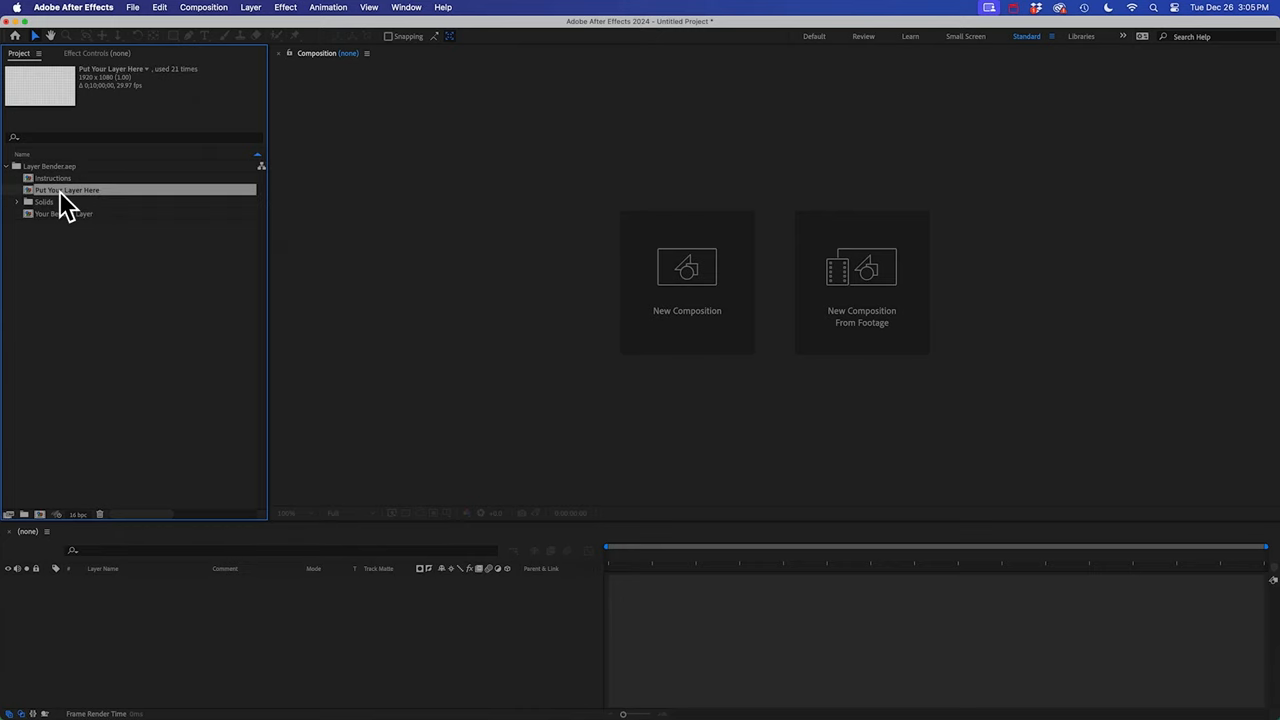
mouse_move(78, 204)
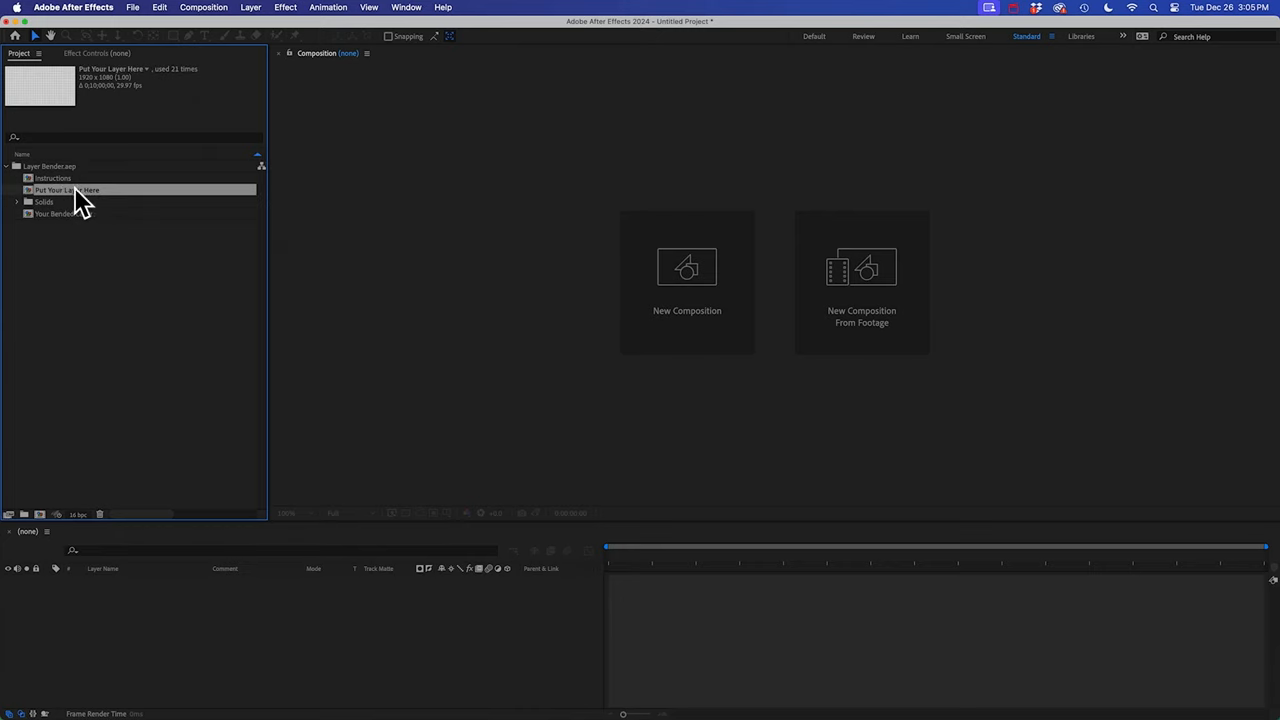
double_click(68, 190)
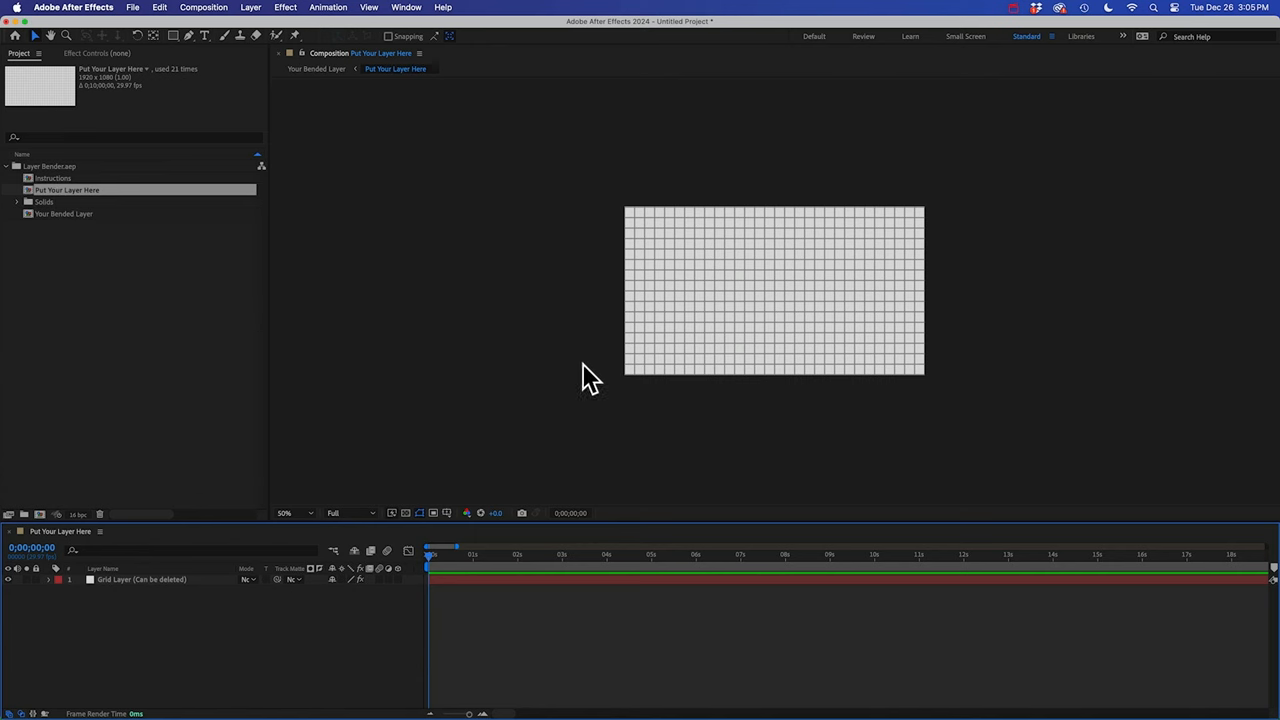
left_click(284, 512)
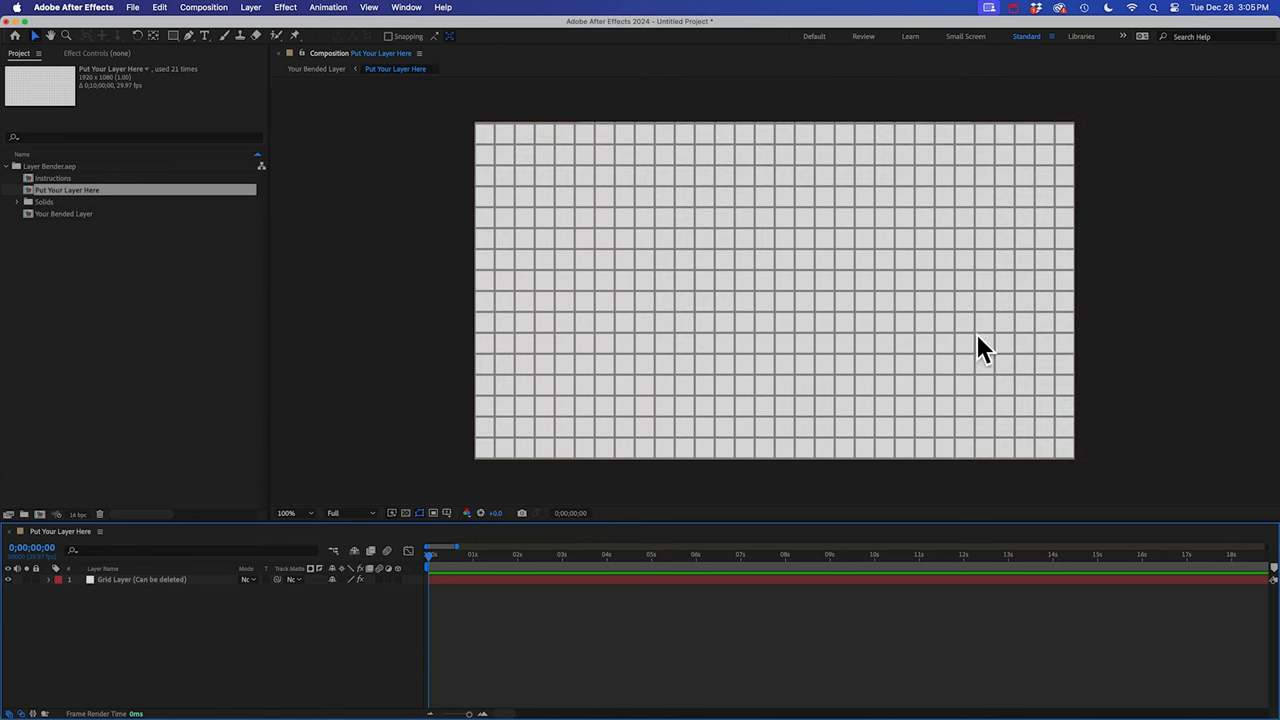
mouse_move(584, 280)
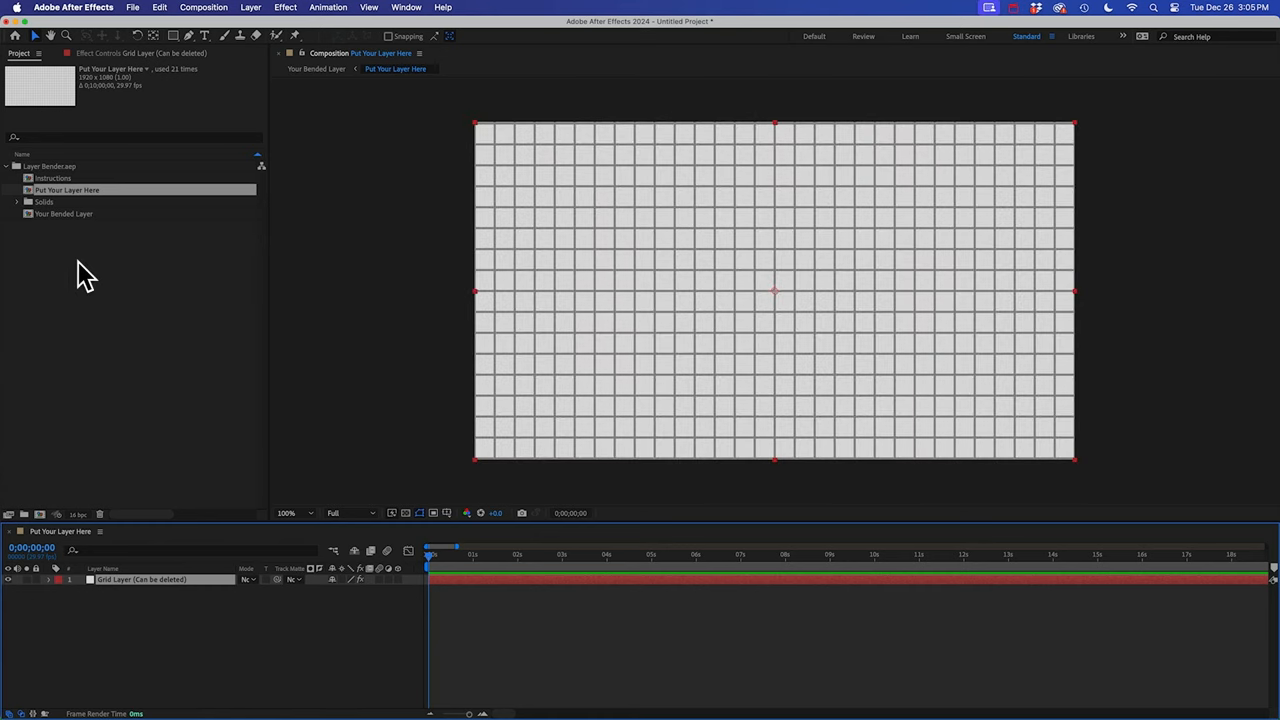
left_click(64, 212)
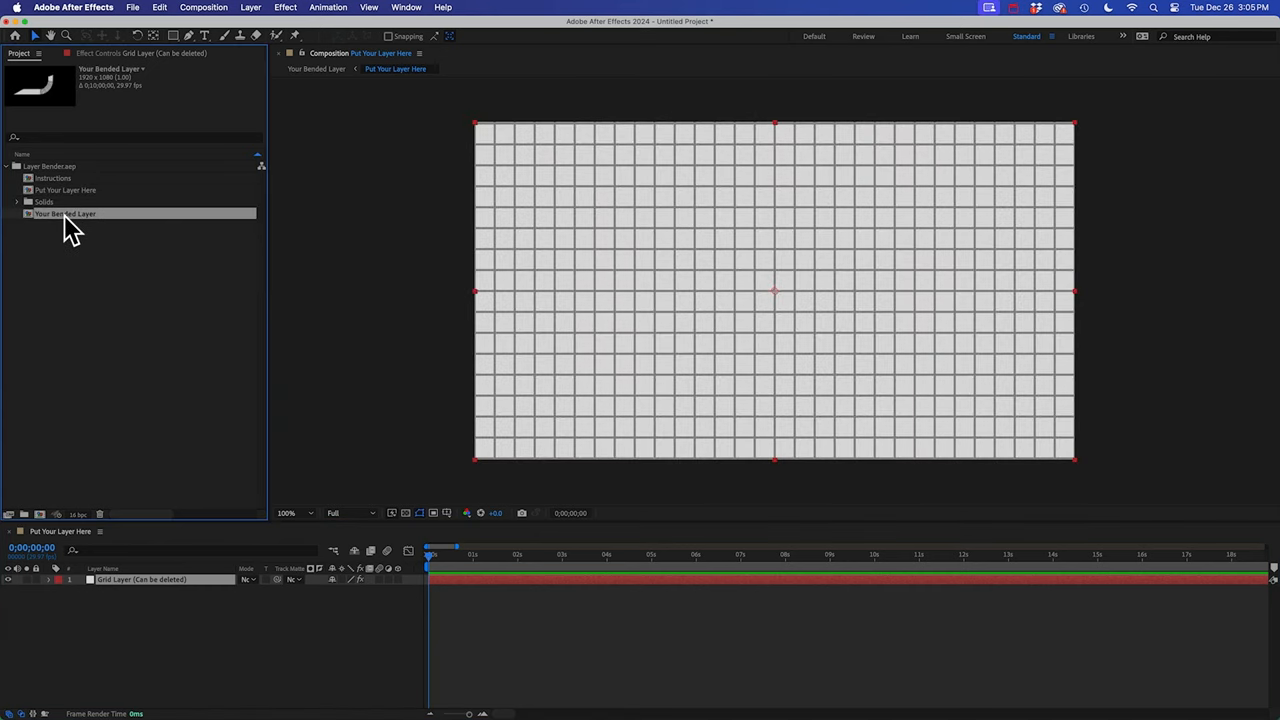
Open Your Bended Layer and select its numbered segment layers.
double_click(64, 212)
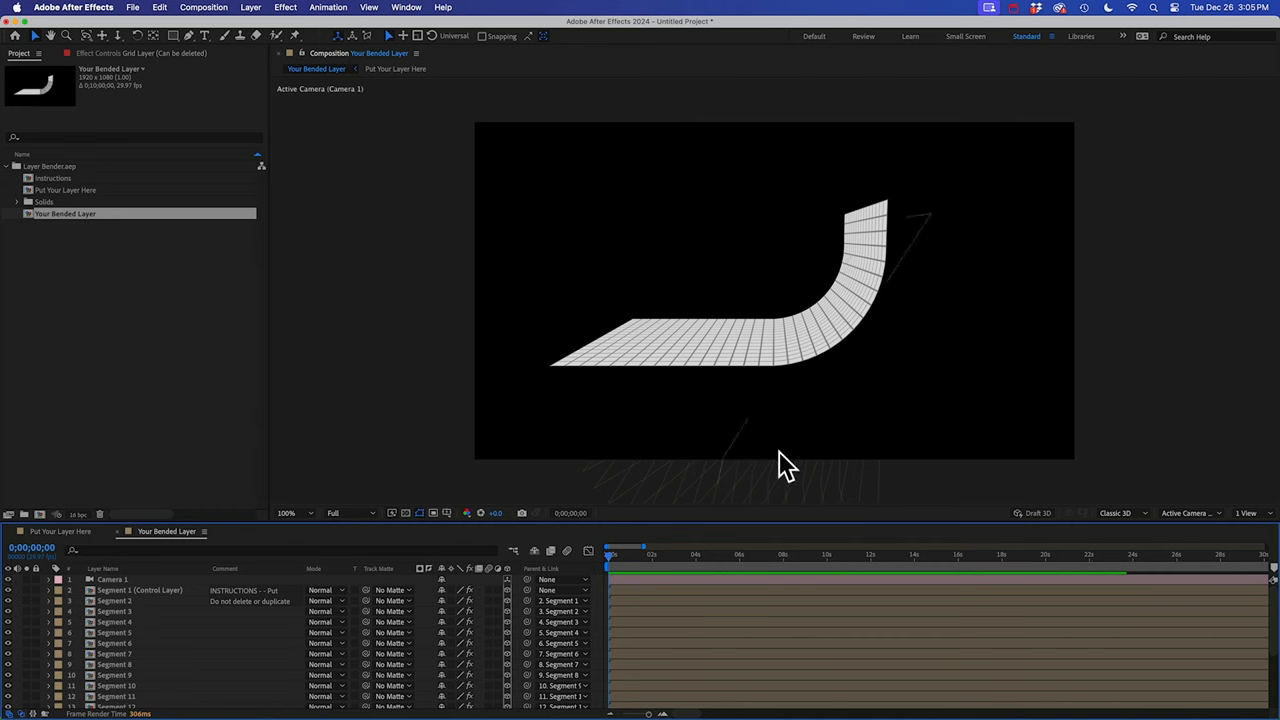
scroll("down", 3)
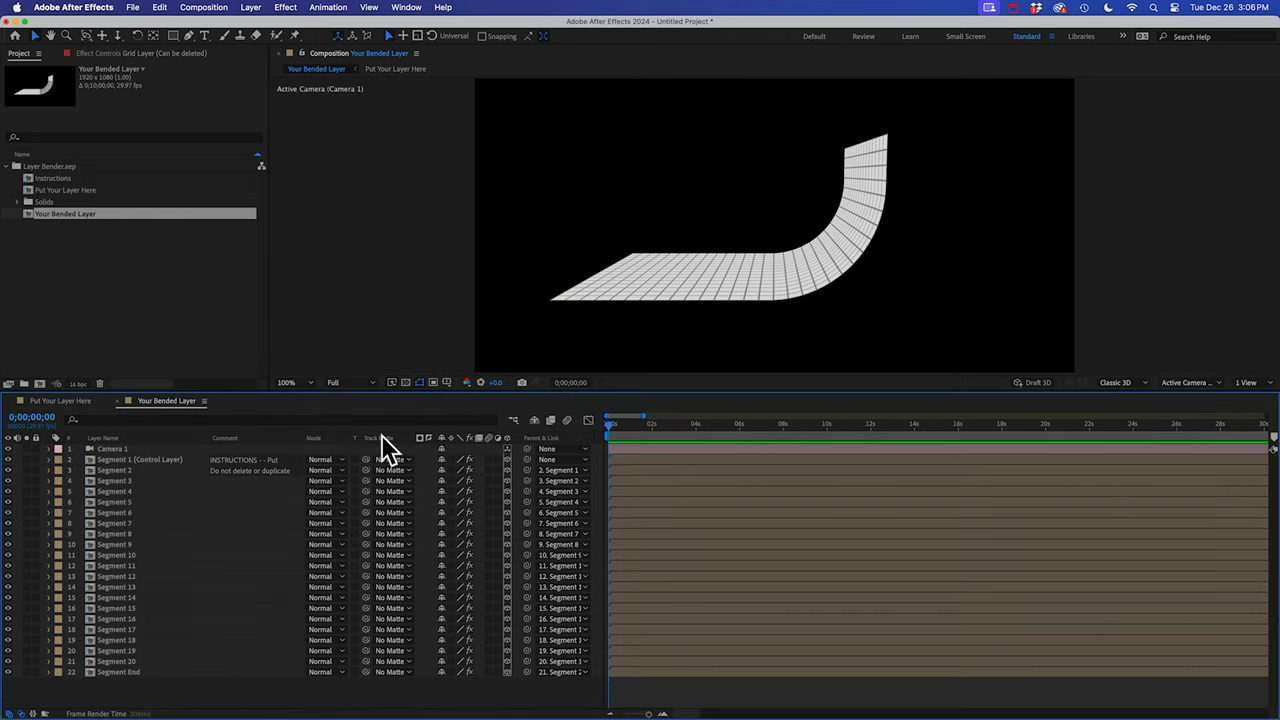
left_click(140, 458)
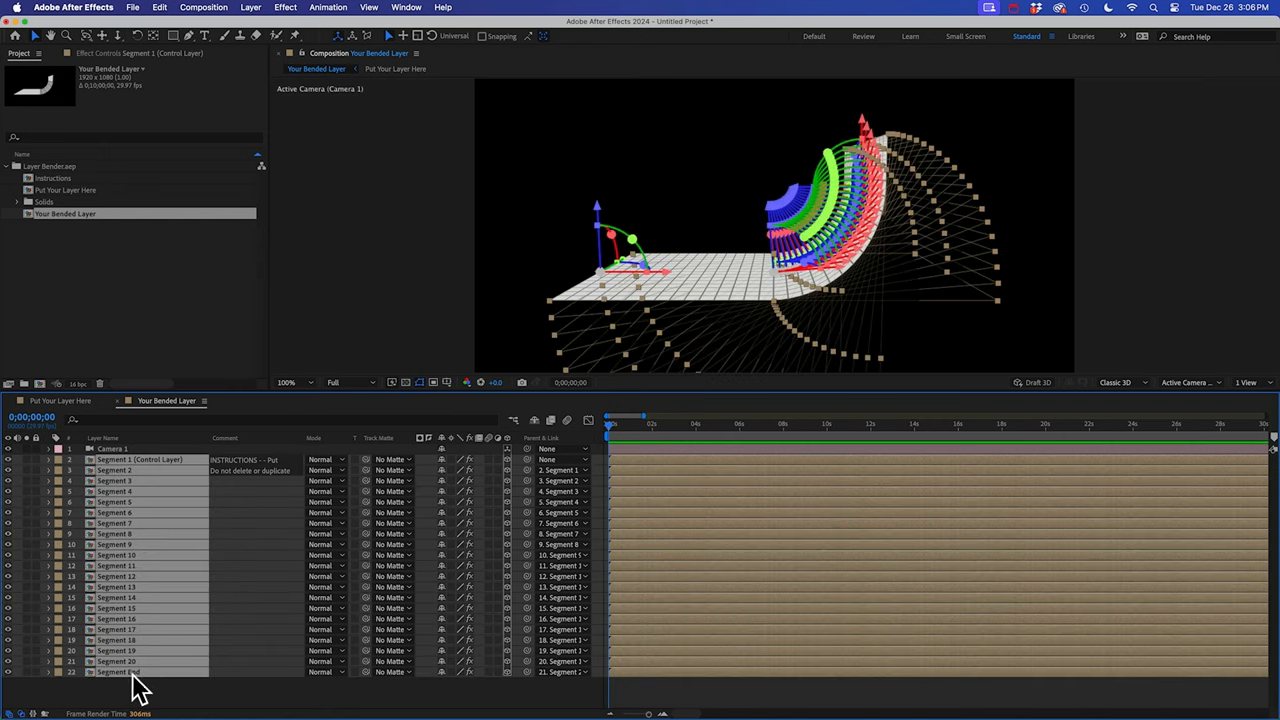
mouse_move(108, 540)
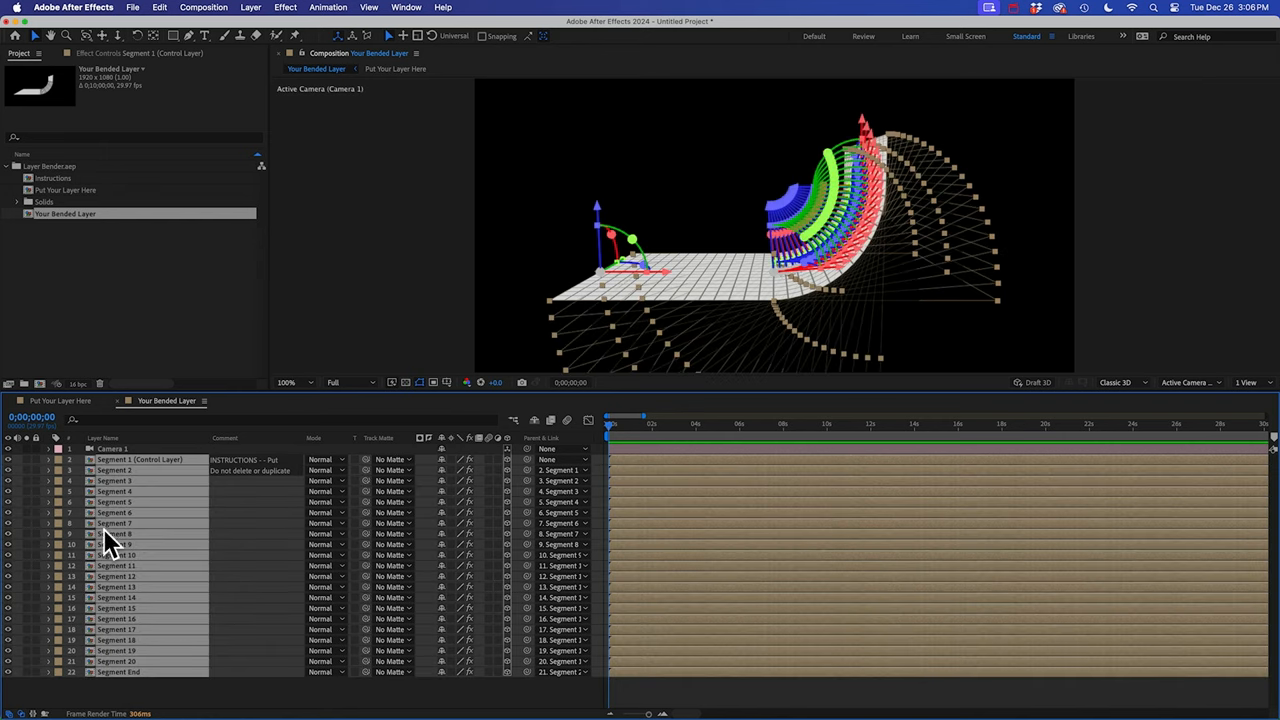
mouse_move(260, 616)
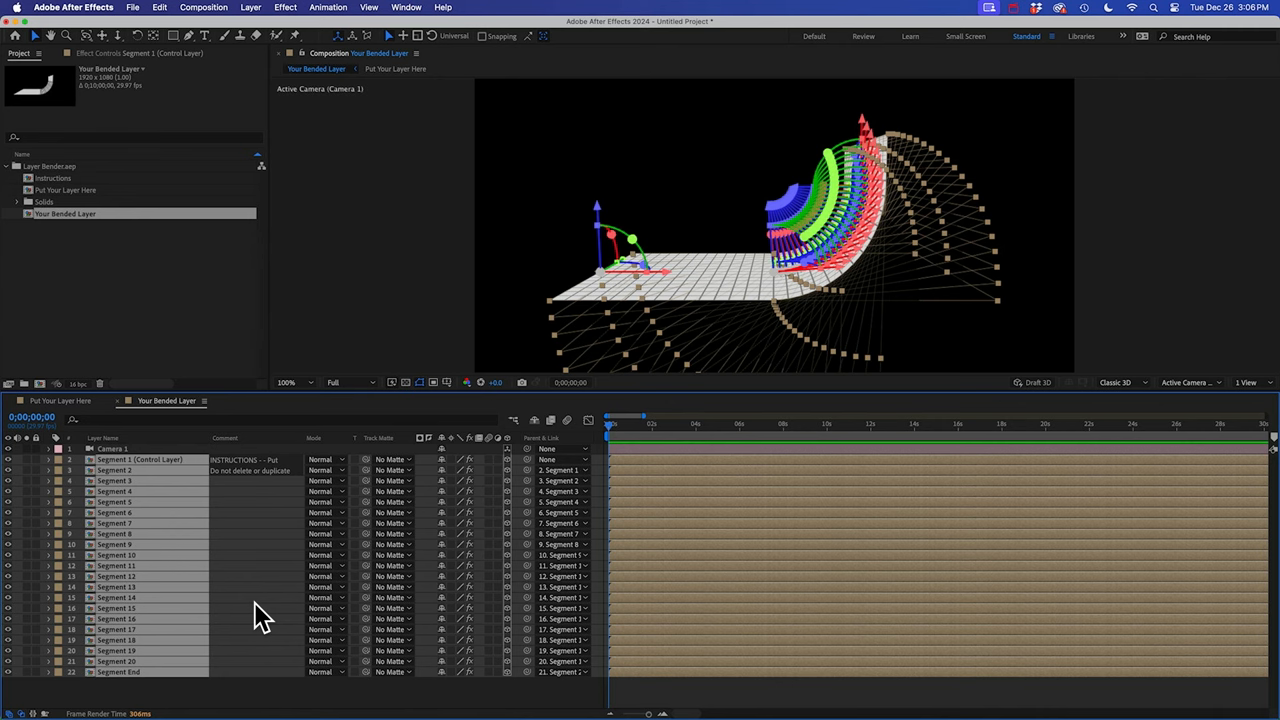
mouse_move(144, 480)
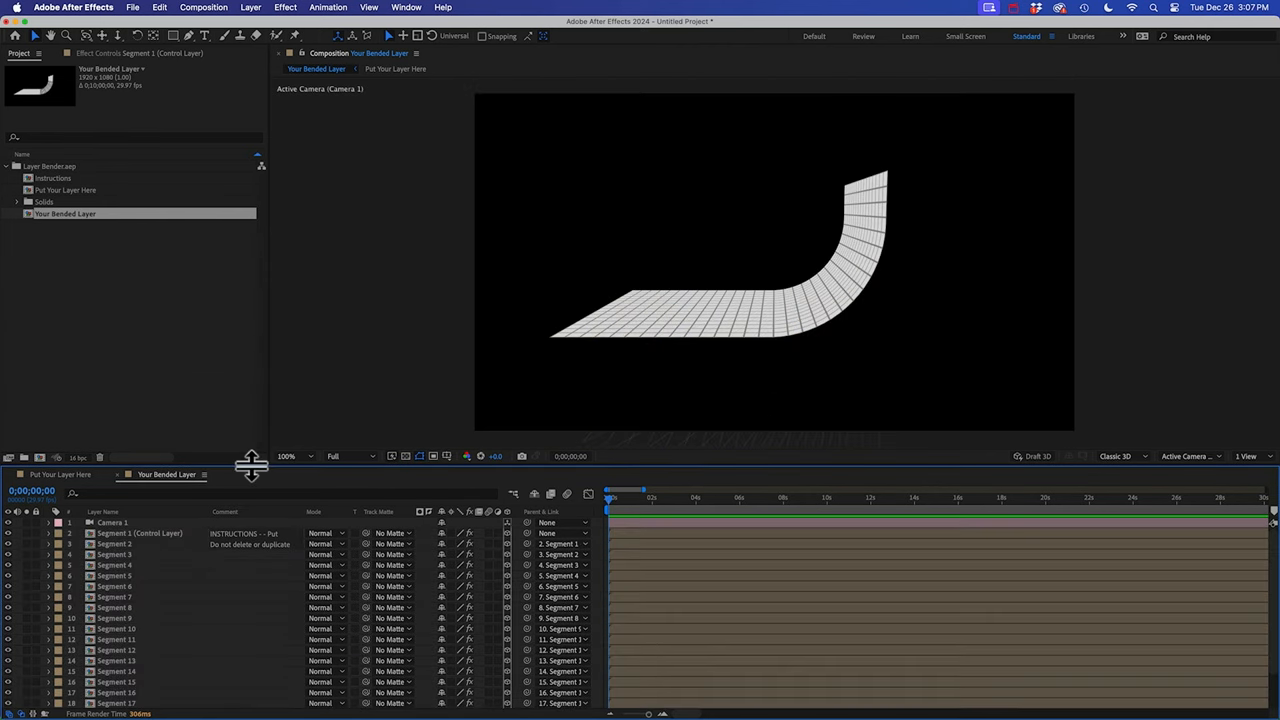
Select the Segment 1 control layer and set the bend to start from the bottom.
left_click(140, 532)
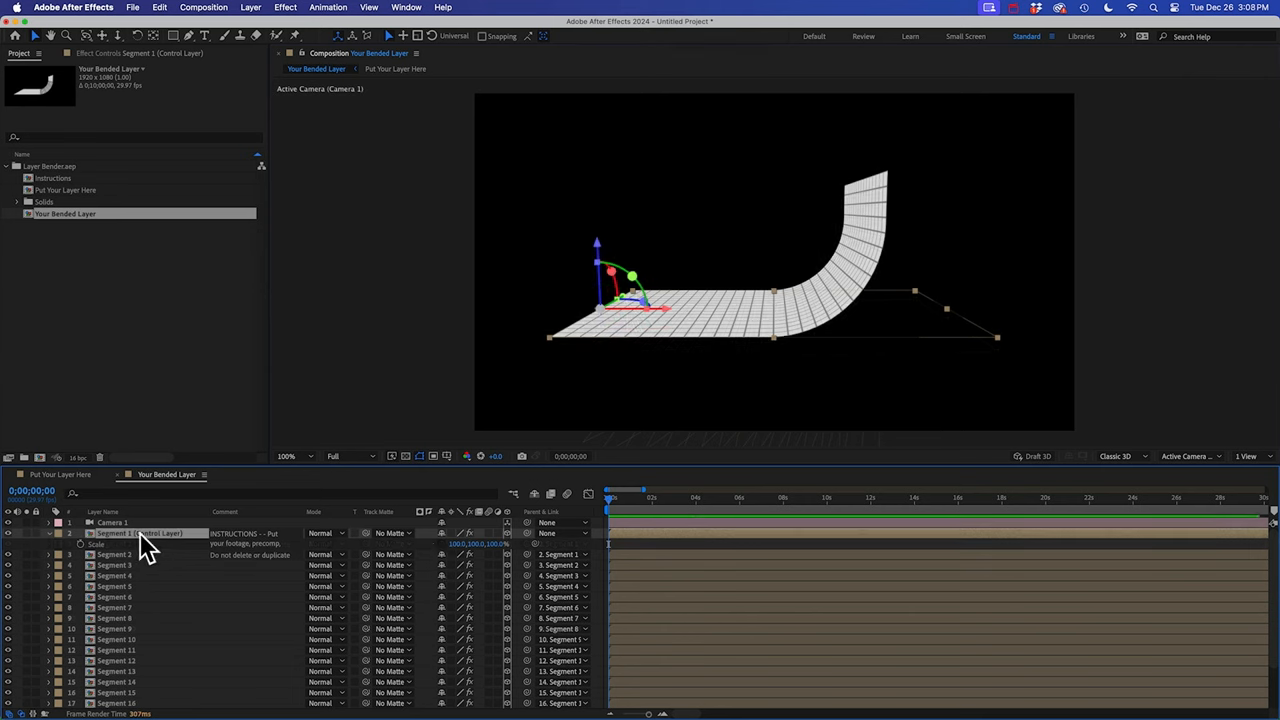
mouse_move(62, 548)
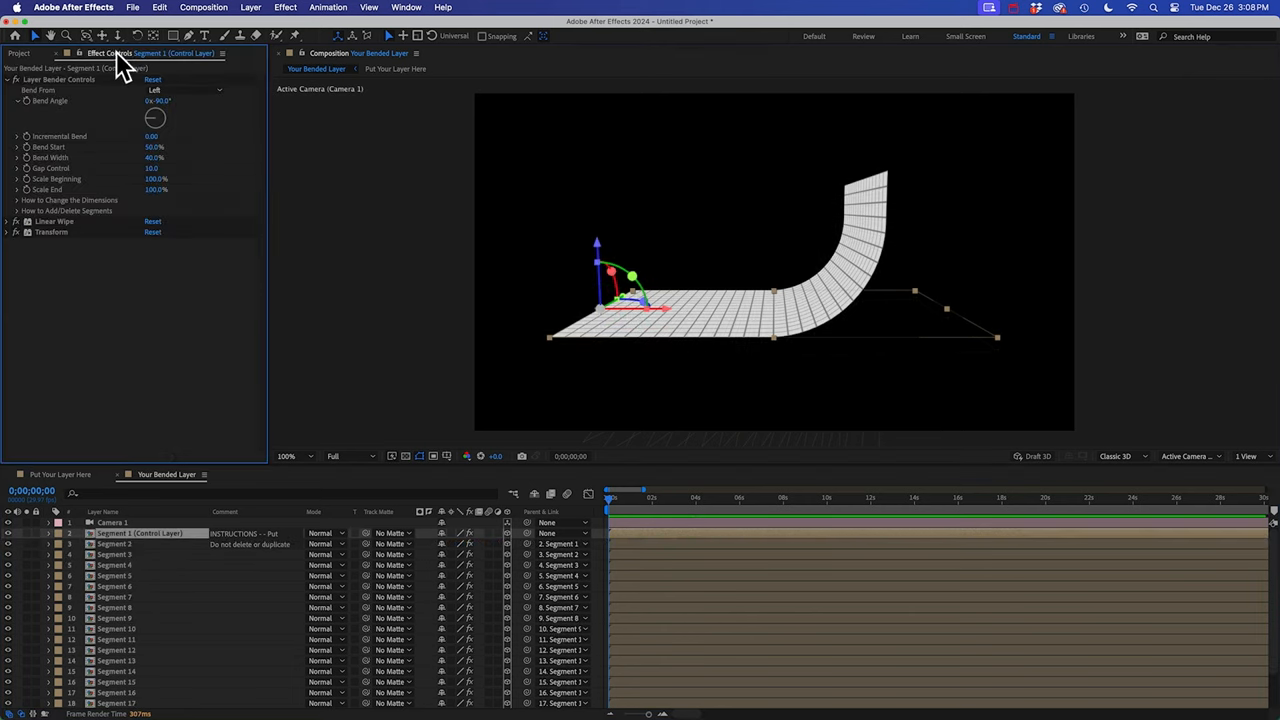
mouse_move(78, 108)
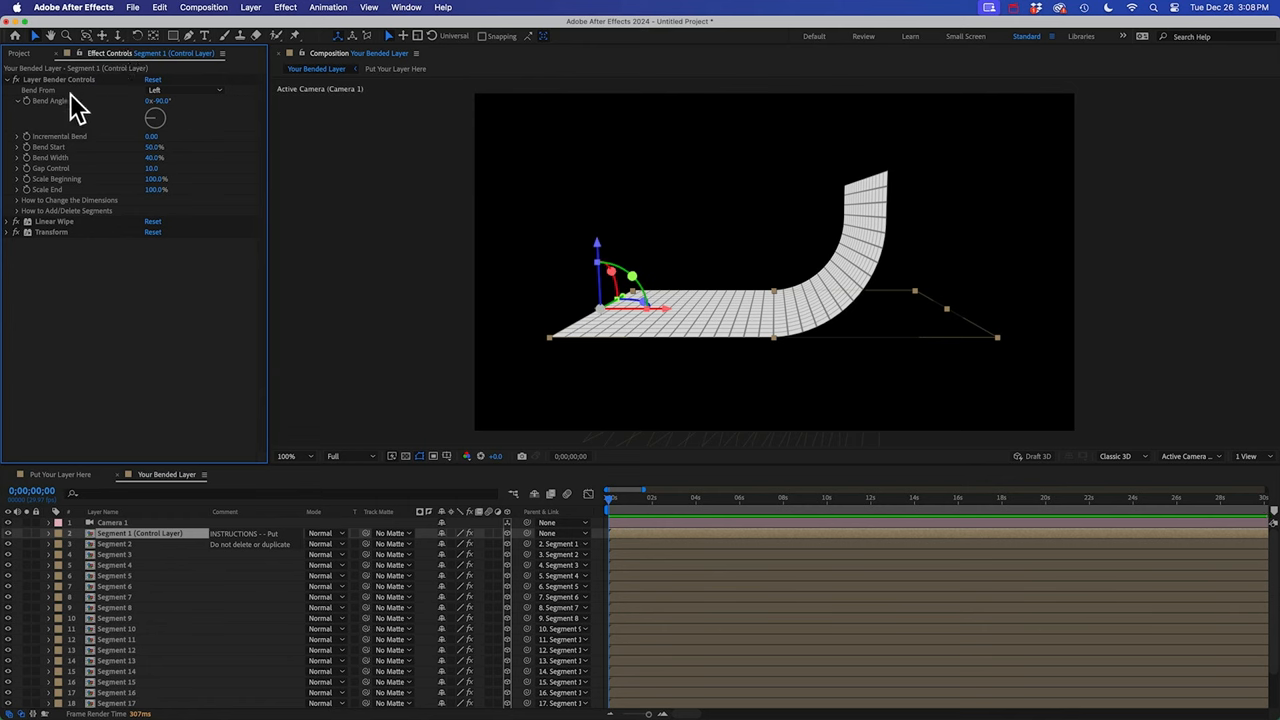
mouse_move(100, 140)
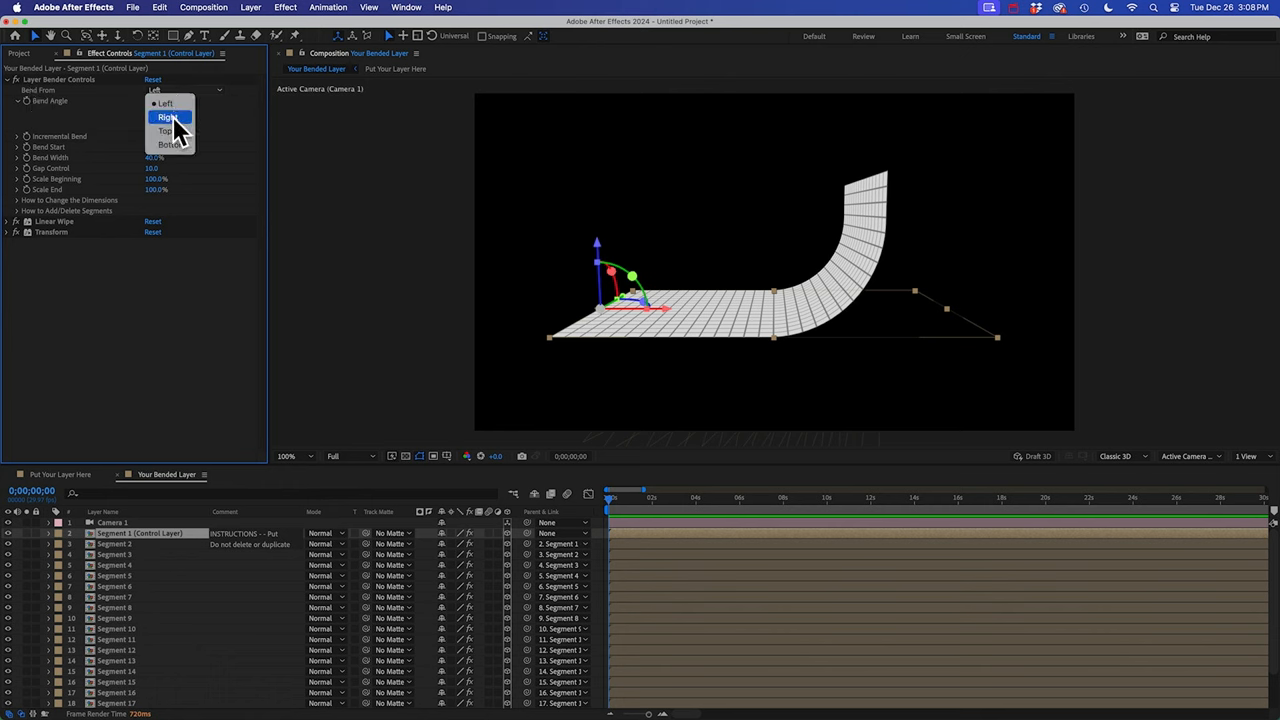
left_click(164, 132)
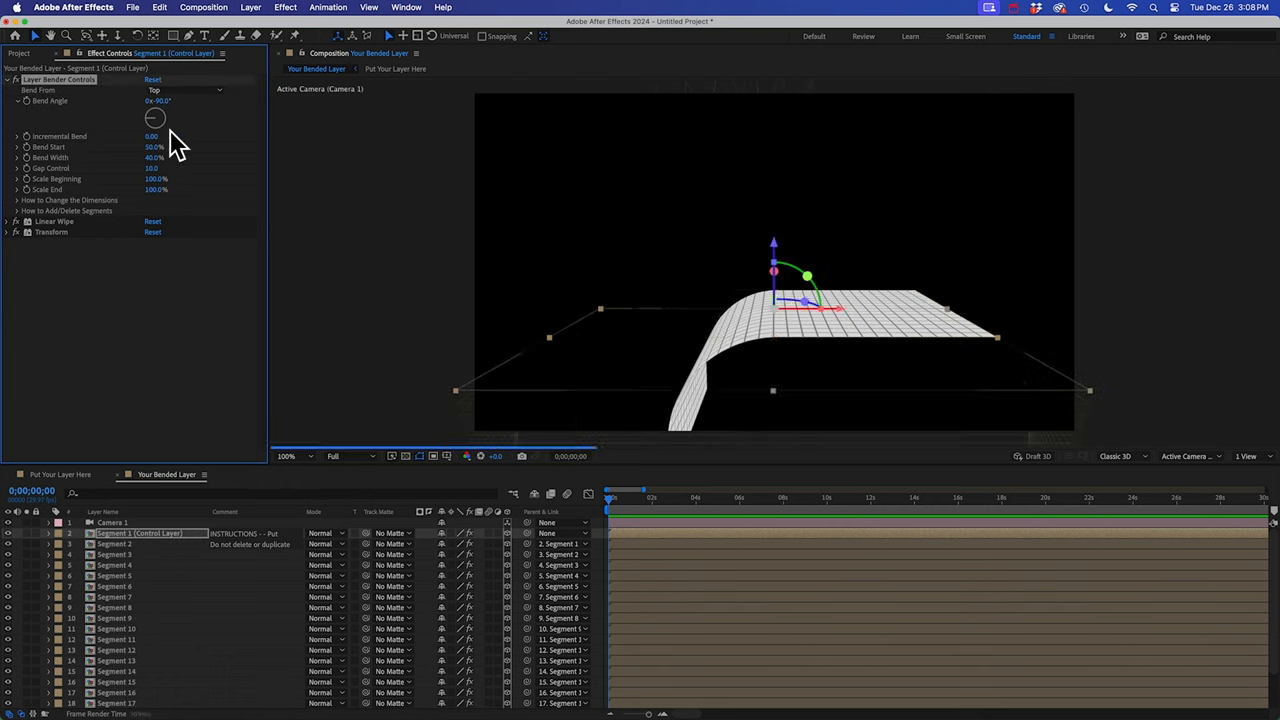
left_click(184, 90)
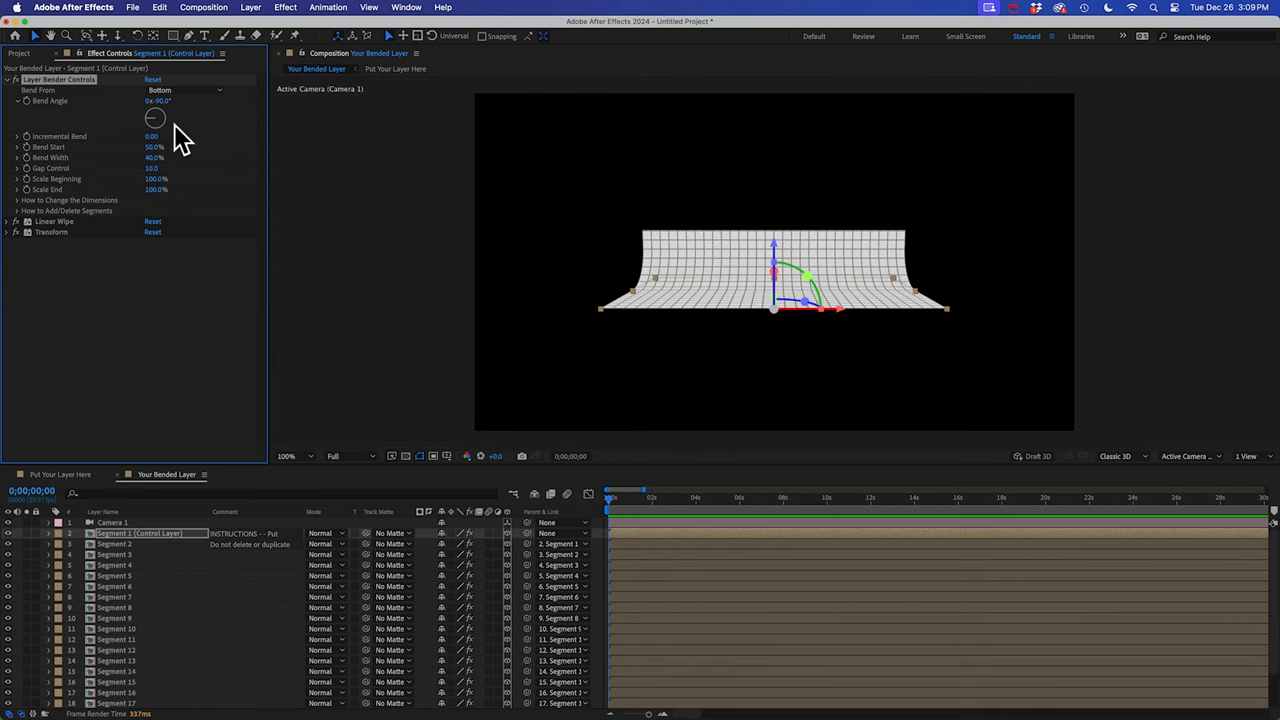
mouse_move(792, 300)
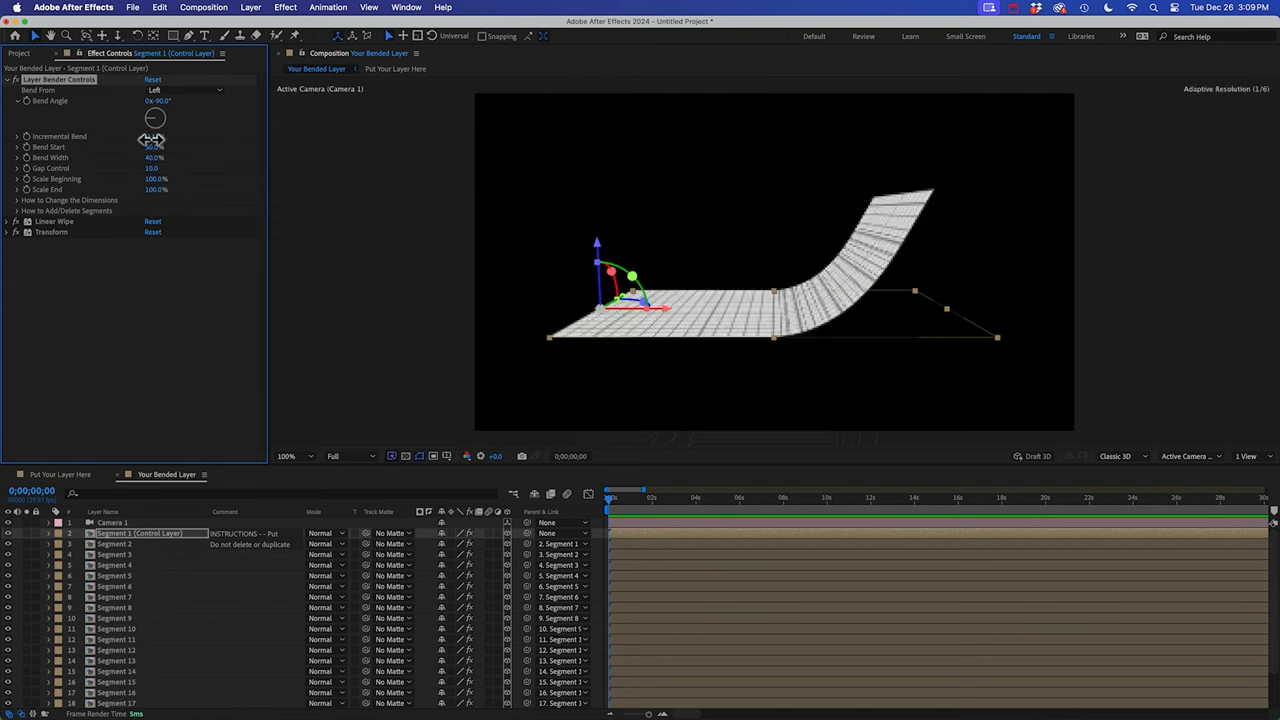
Scrub the Bend Angle so the grid curls upward into a tall ramp.
left_click_drag(156, 136, 236, 156)
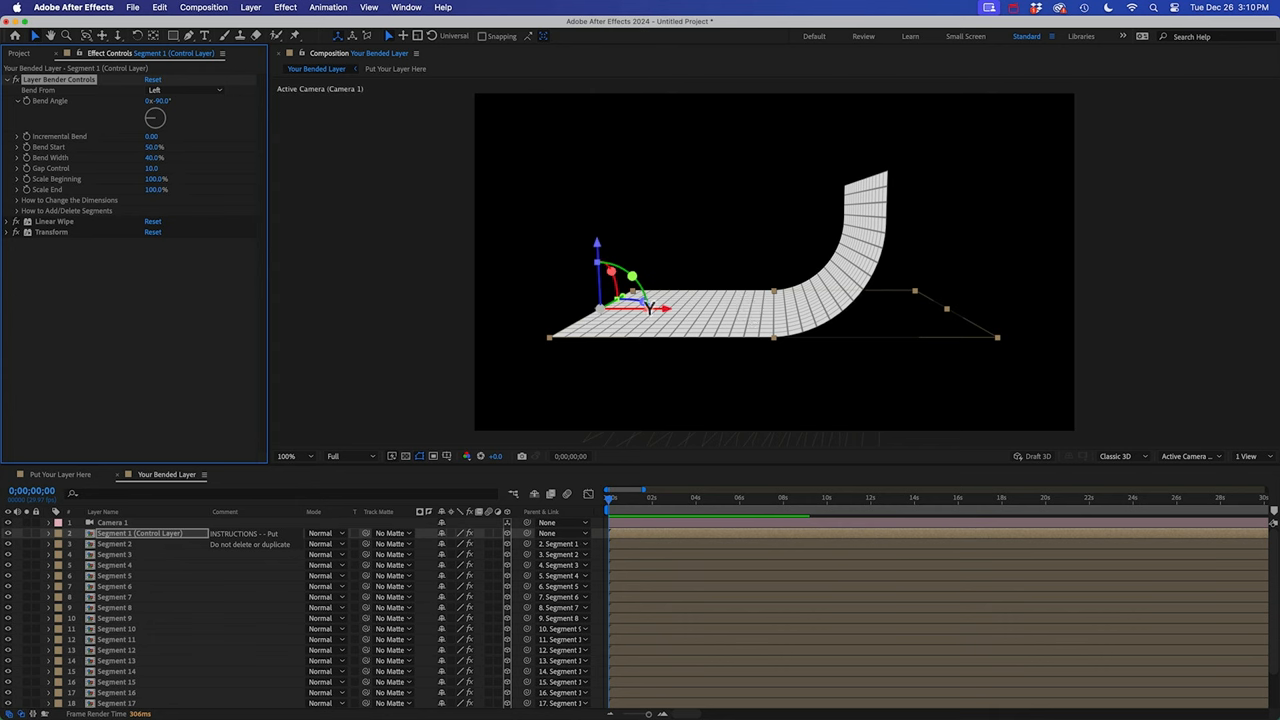
mouse_move(780, 316)
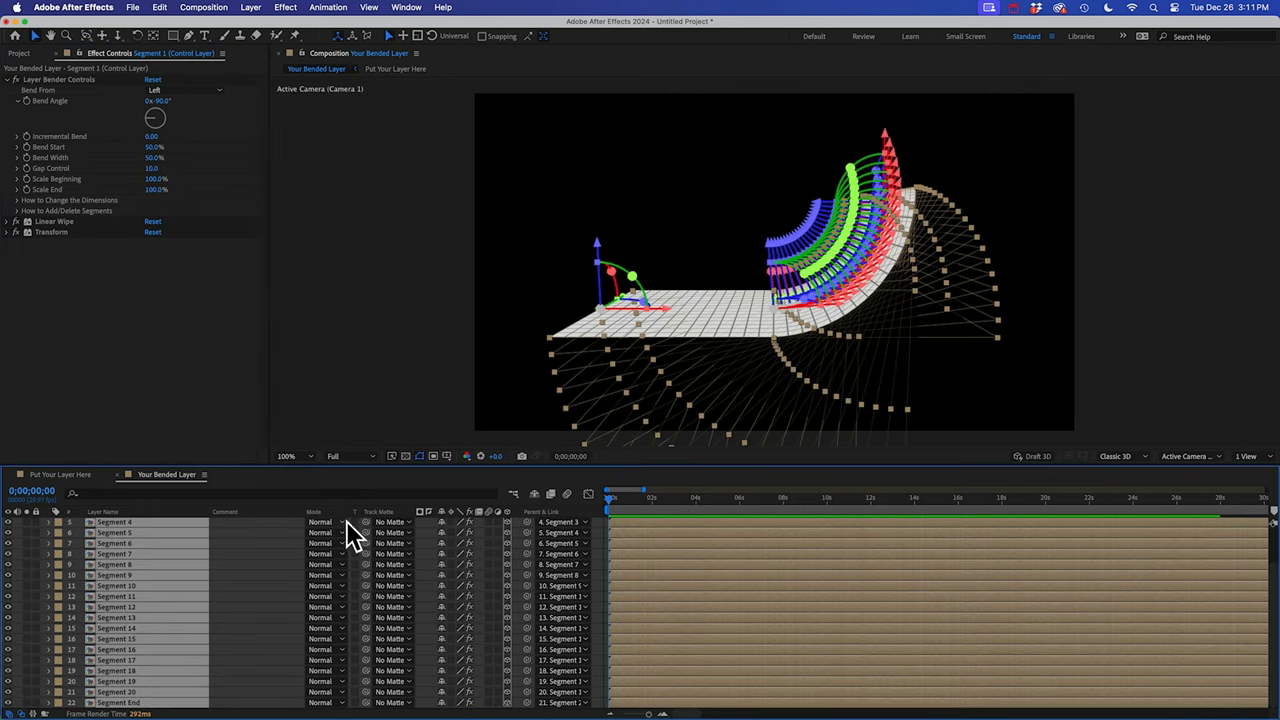
left_click(324, 522)
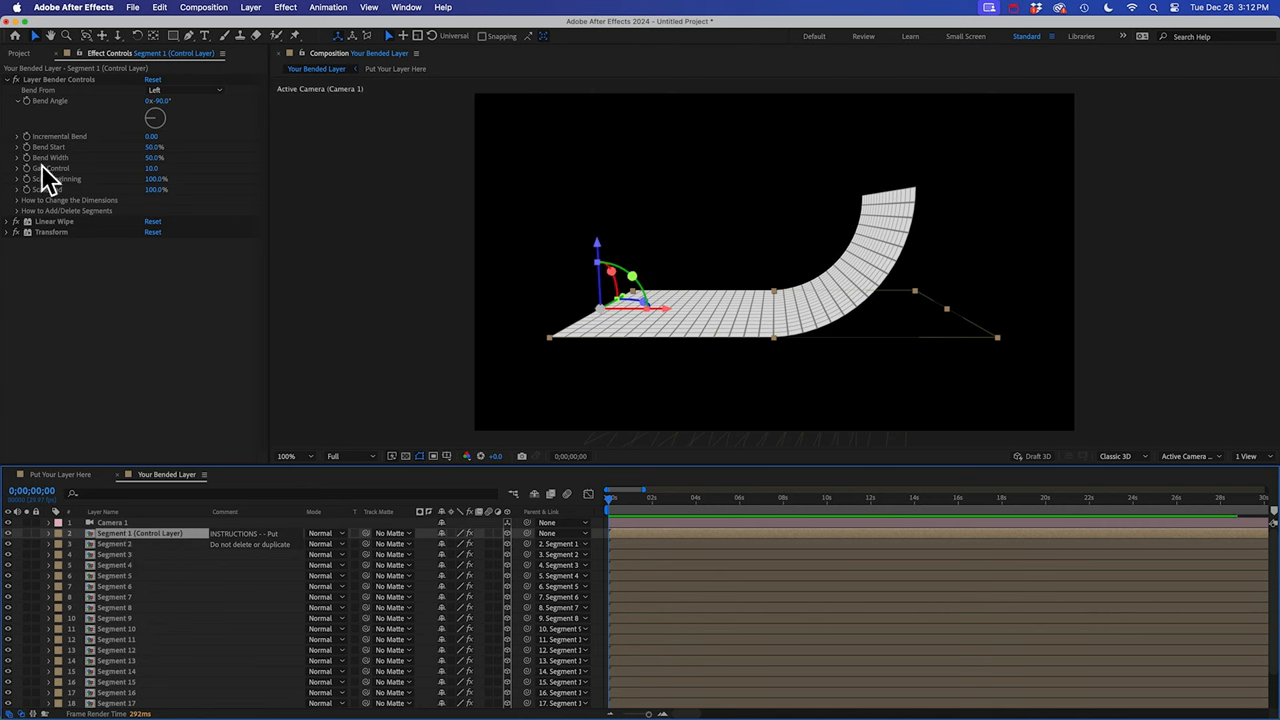
mouse_move(156, 180)
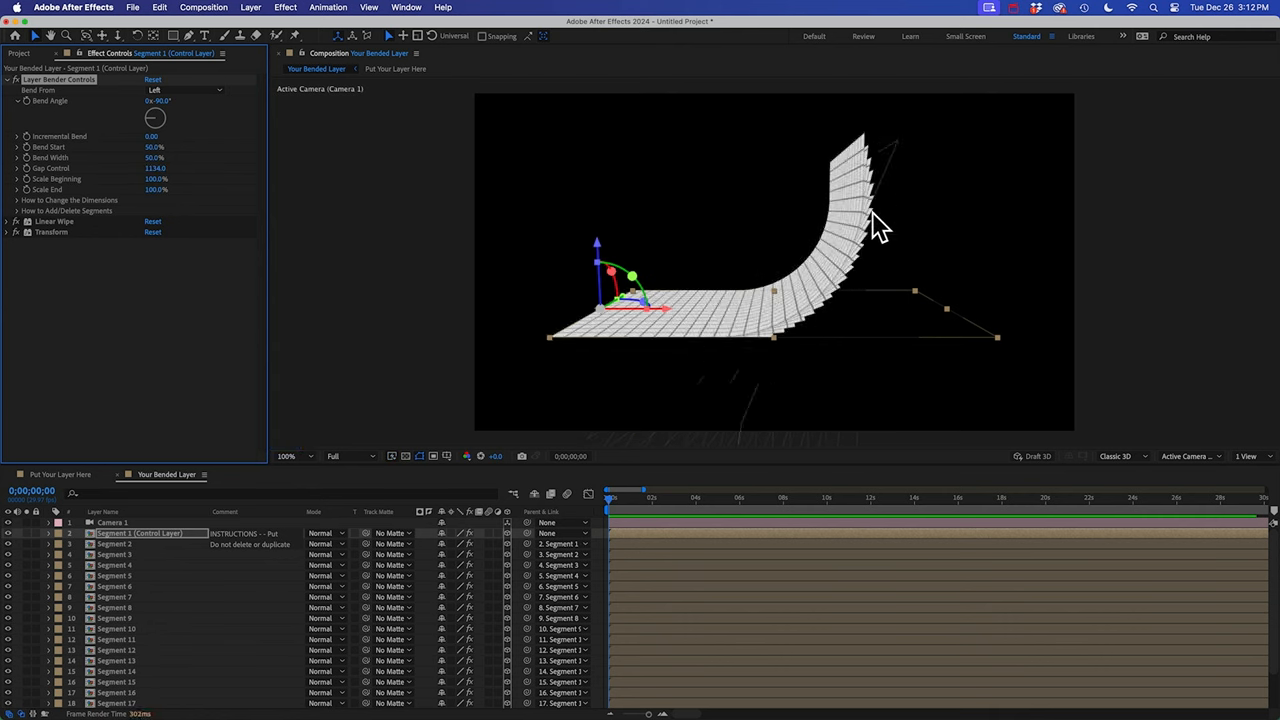
left_click_drag(156, 168, 150, 180)
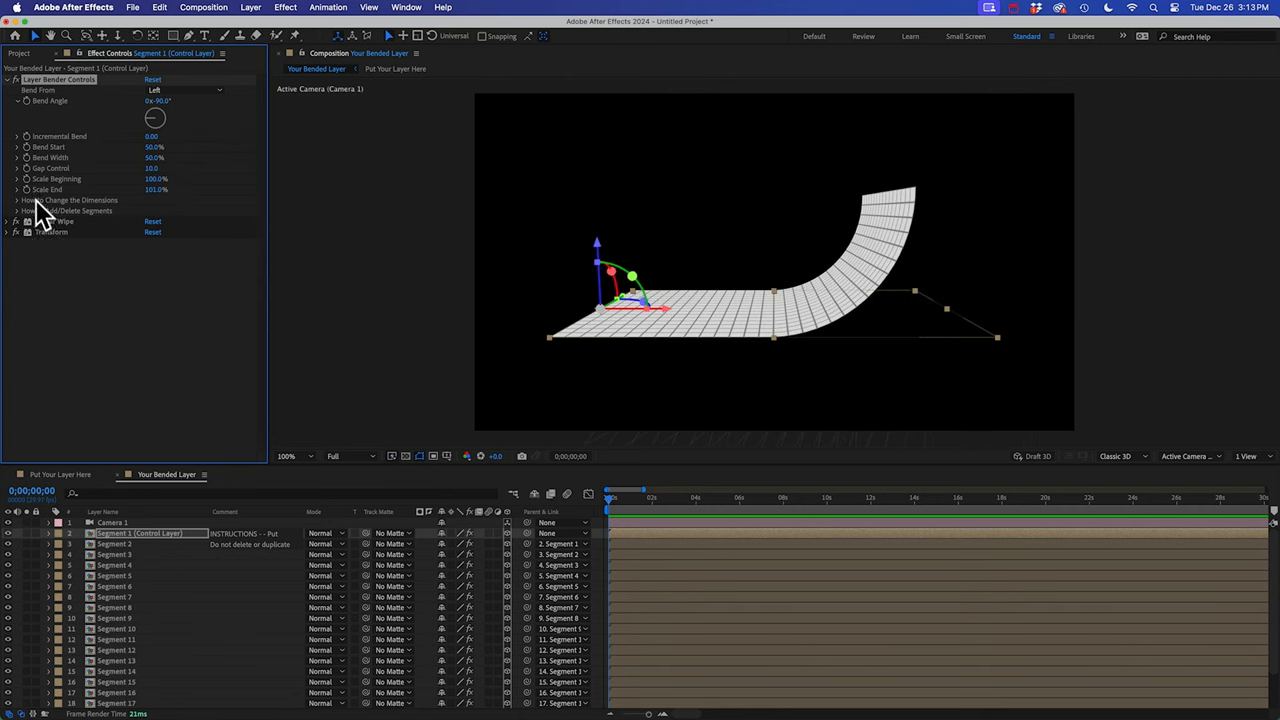
mouse_move(50, 222)
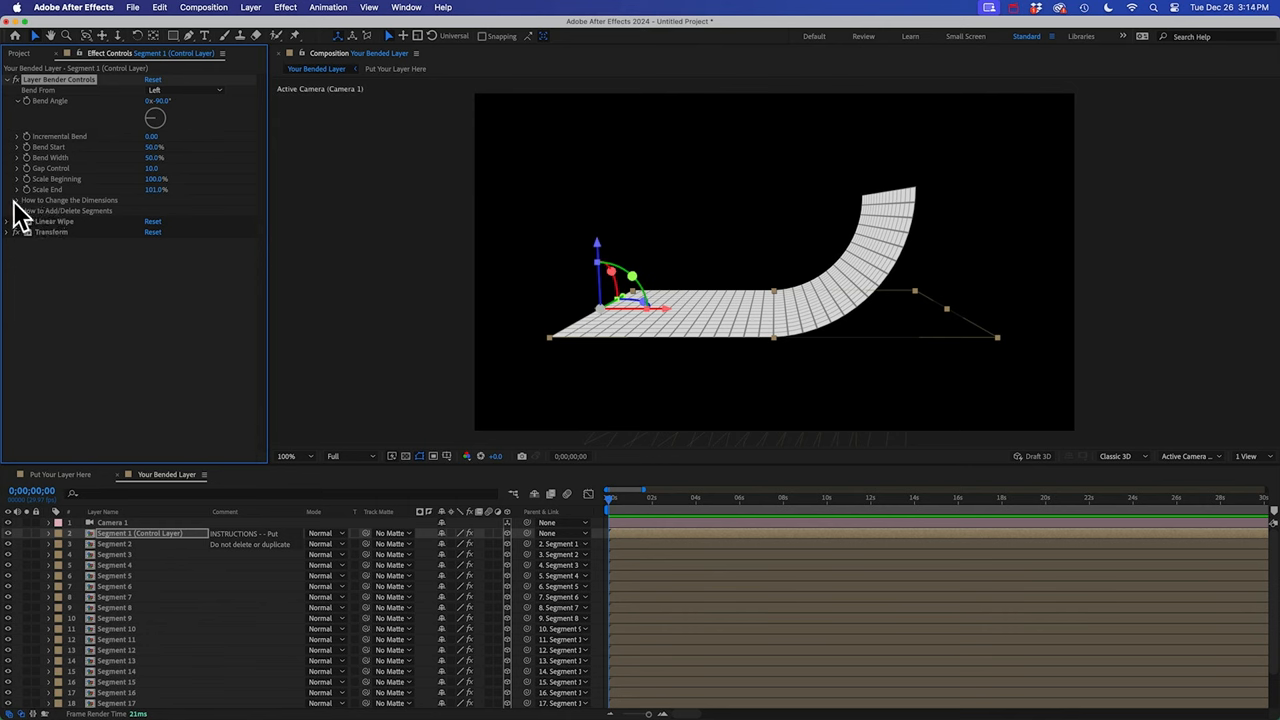
mouse_move(22, 224)
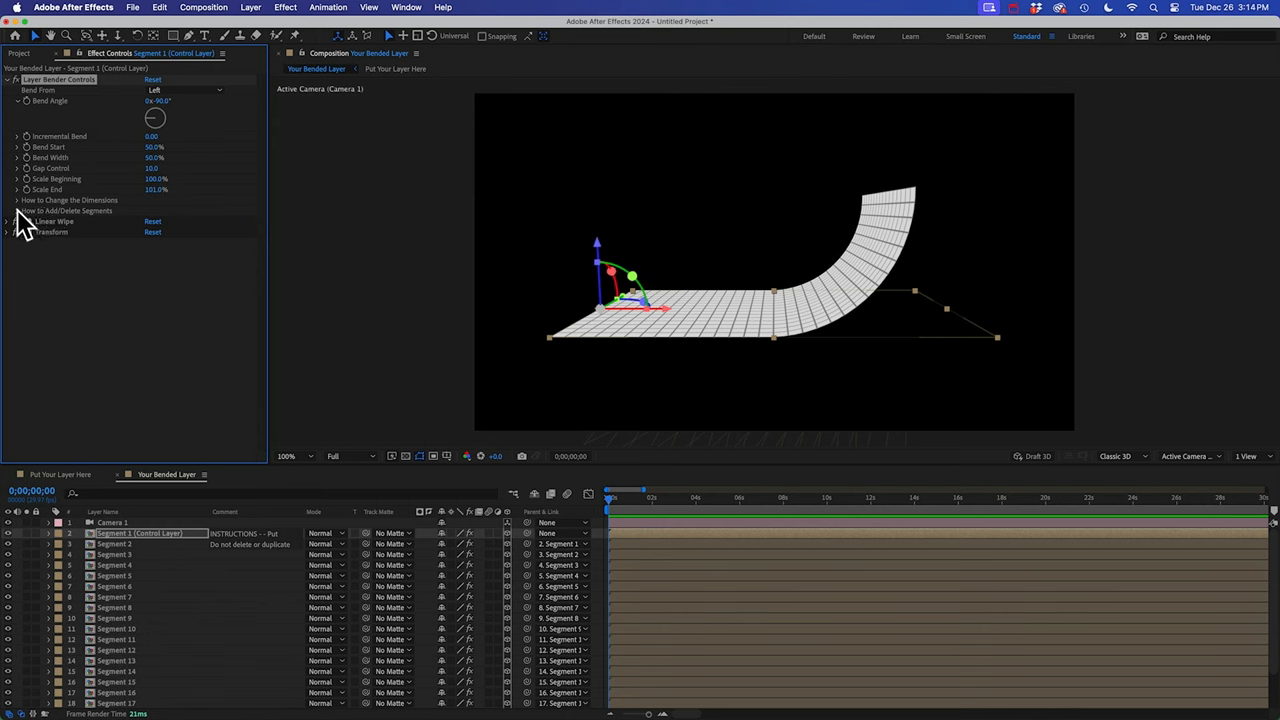
Open the Instructions composition showing the Layer Bender guide.
left_click(16, 212)
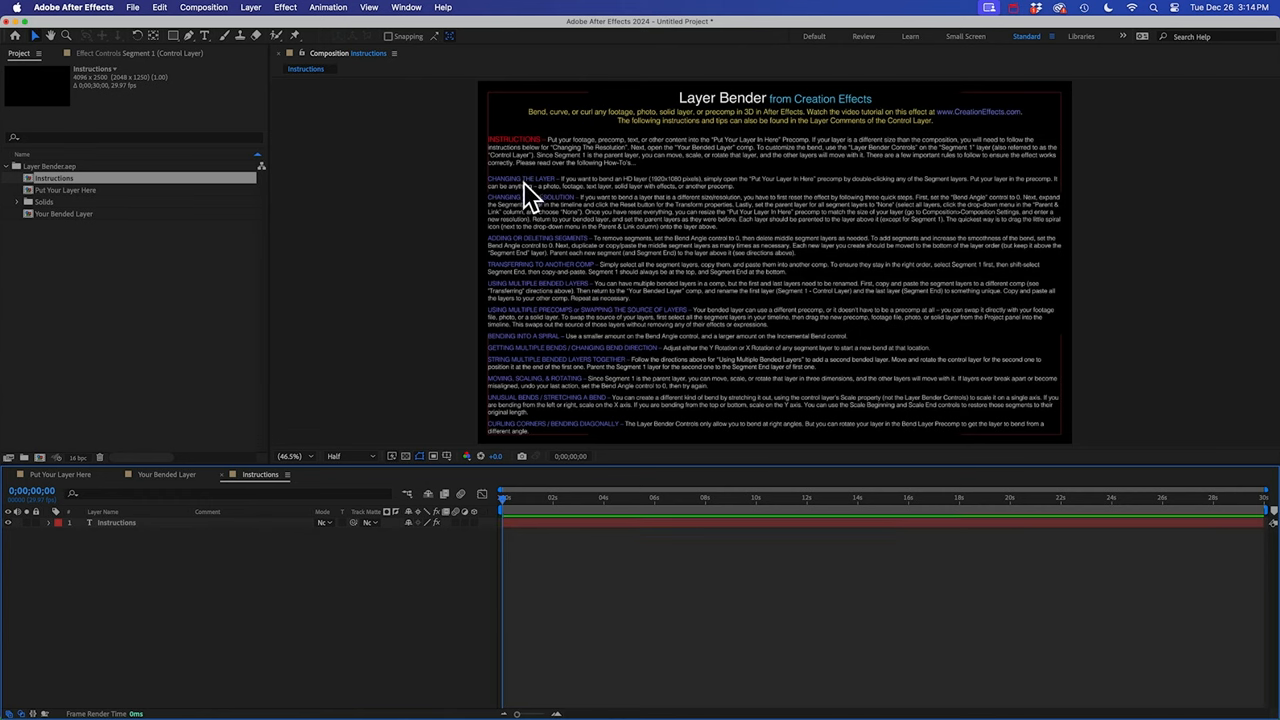
mouse_move(336, 448)
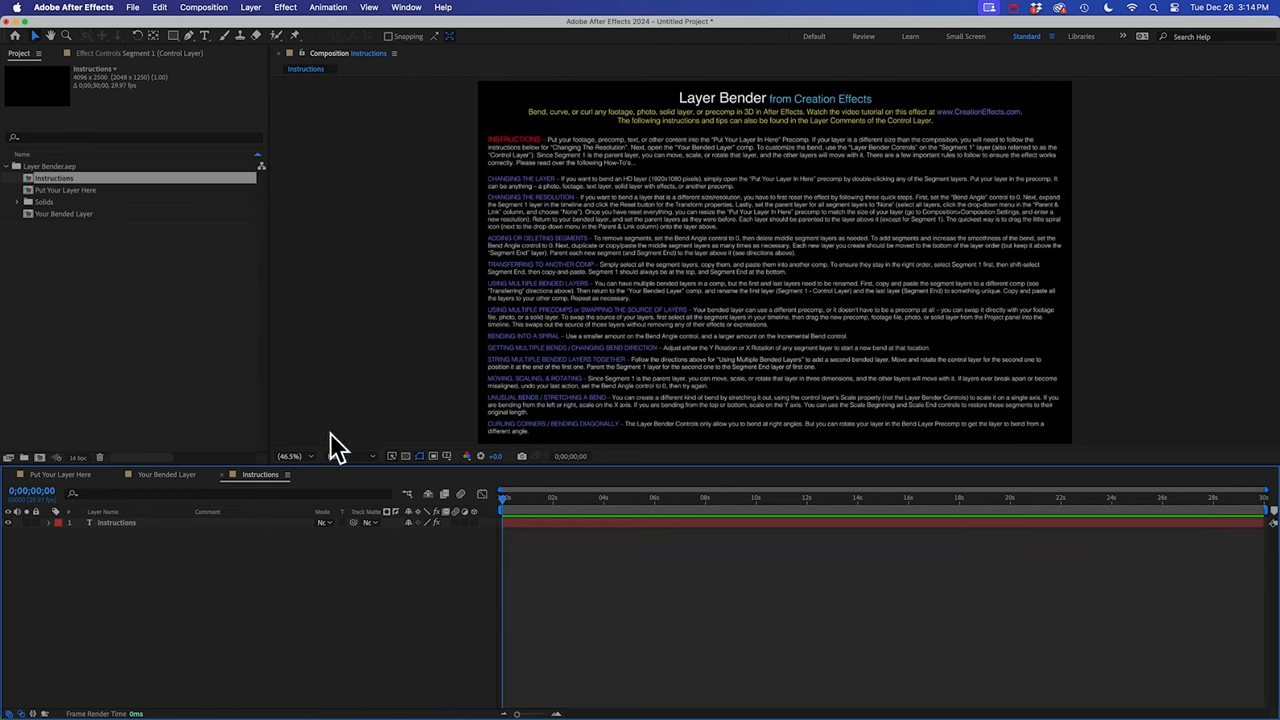
Return to the Your Bended Layer composition with the grid flat.
left_click(168, 474)
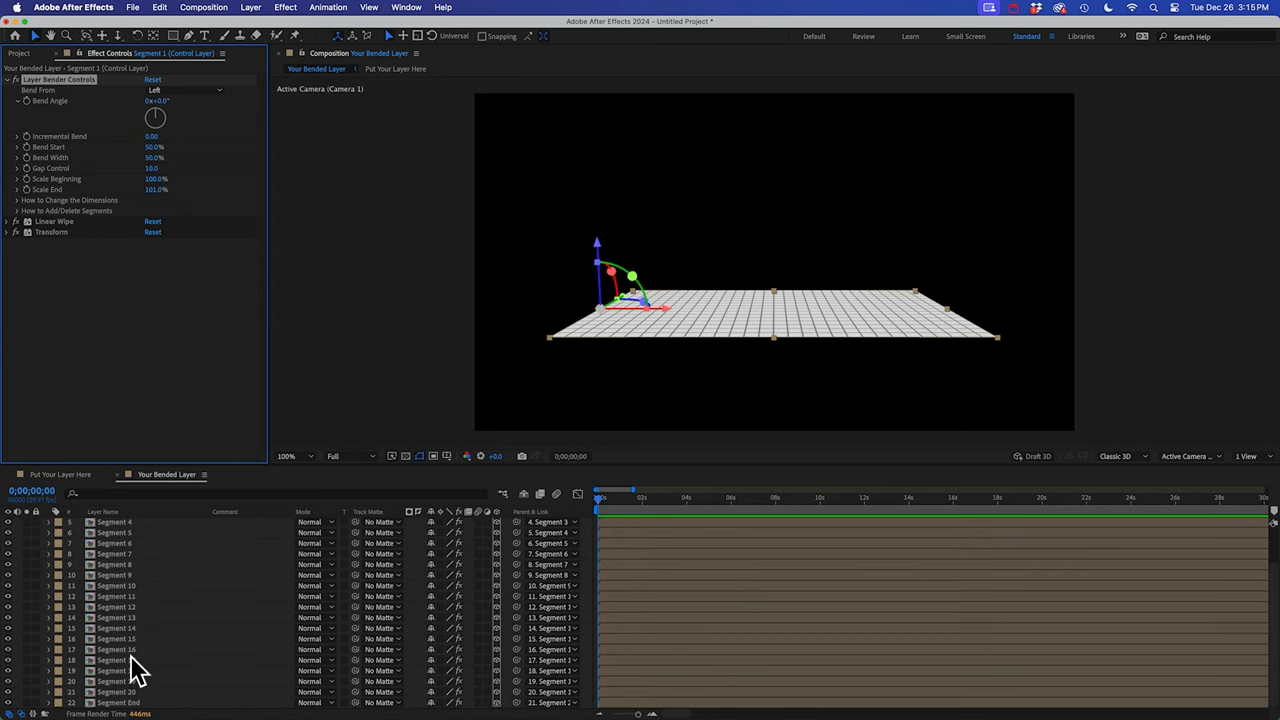
Duplicate segment layers so the list runs up to Segment 14 above Segment End.
left_click(116, 608)
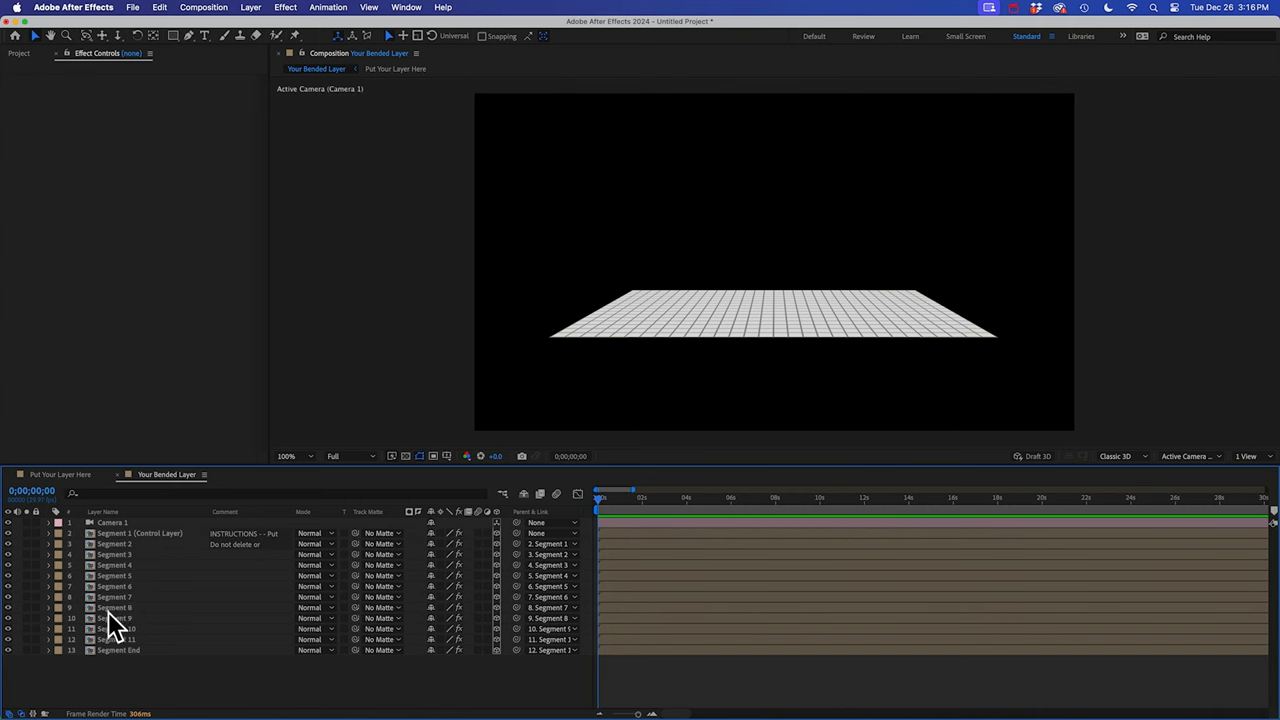
mouse_move(112, 624)
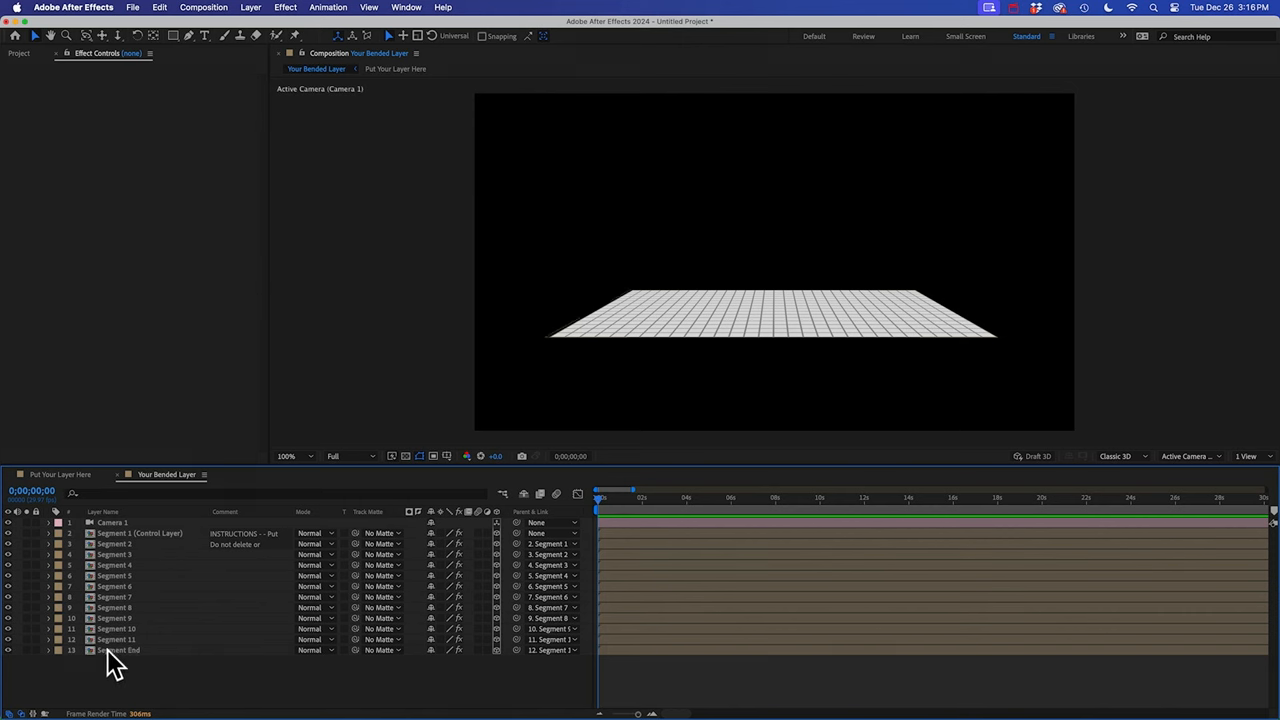
left_click(118, 650)
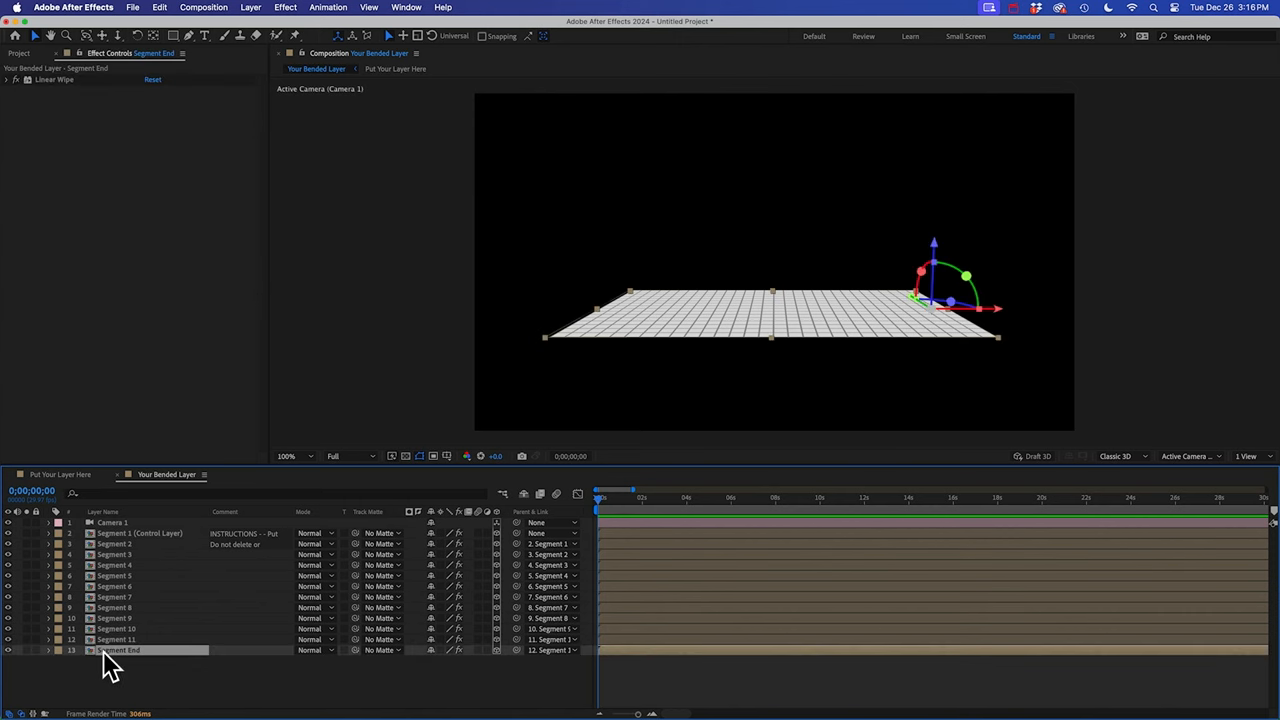
mouse_move(136, 600)
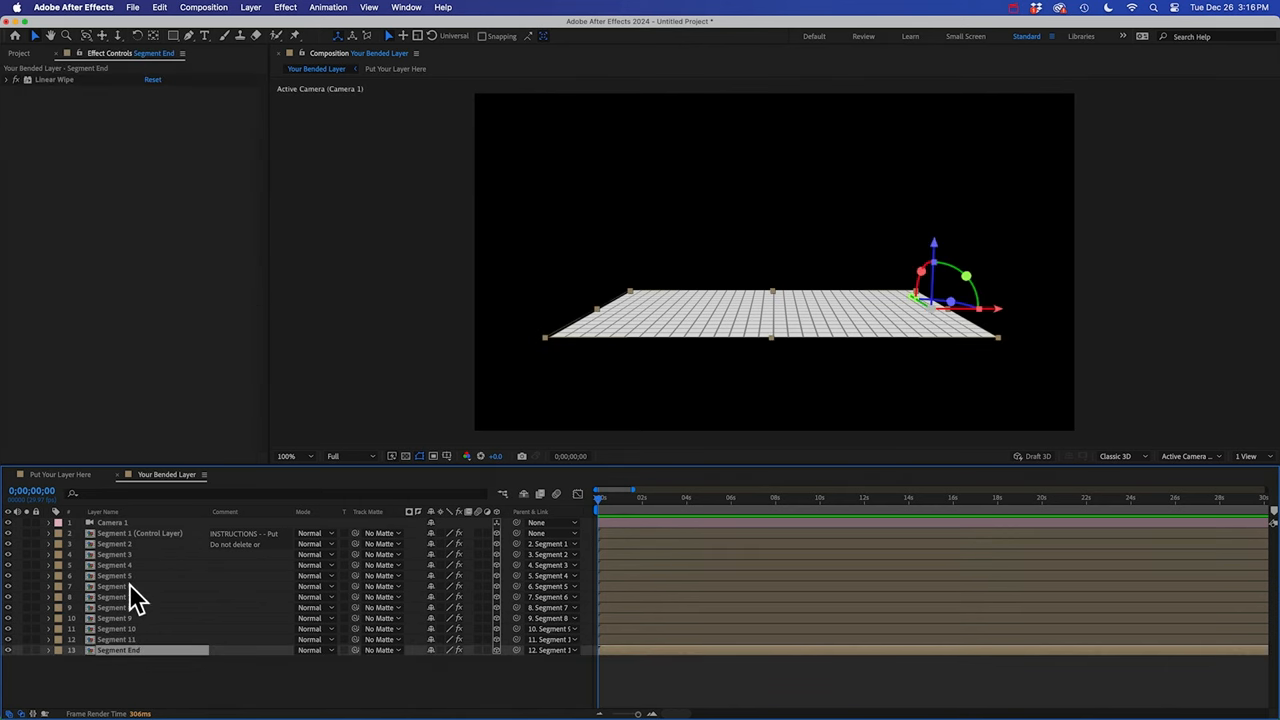
left_click(116, 640)
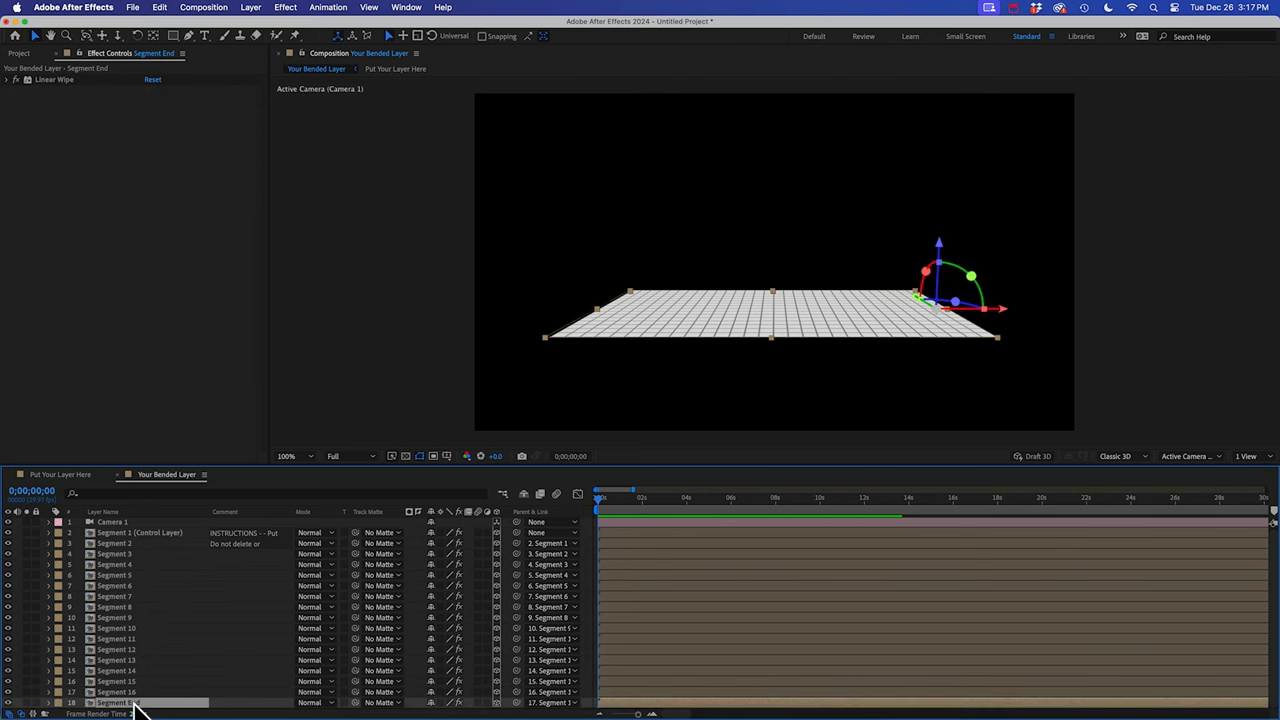
left_click(140, 532)
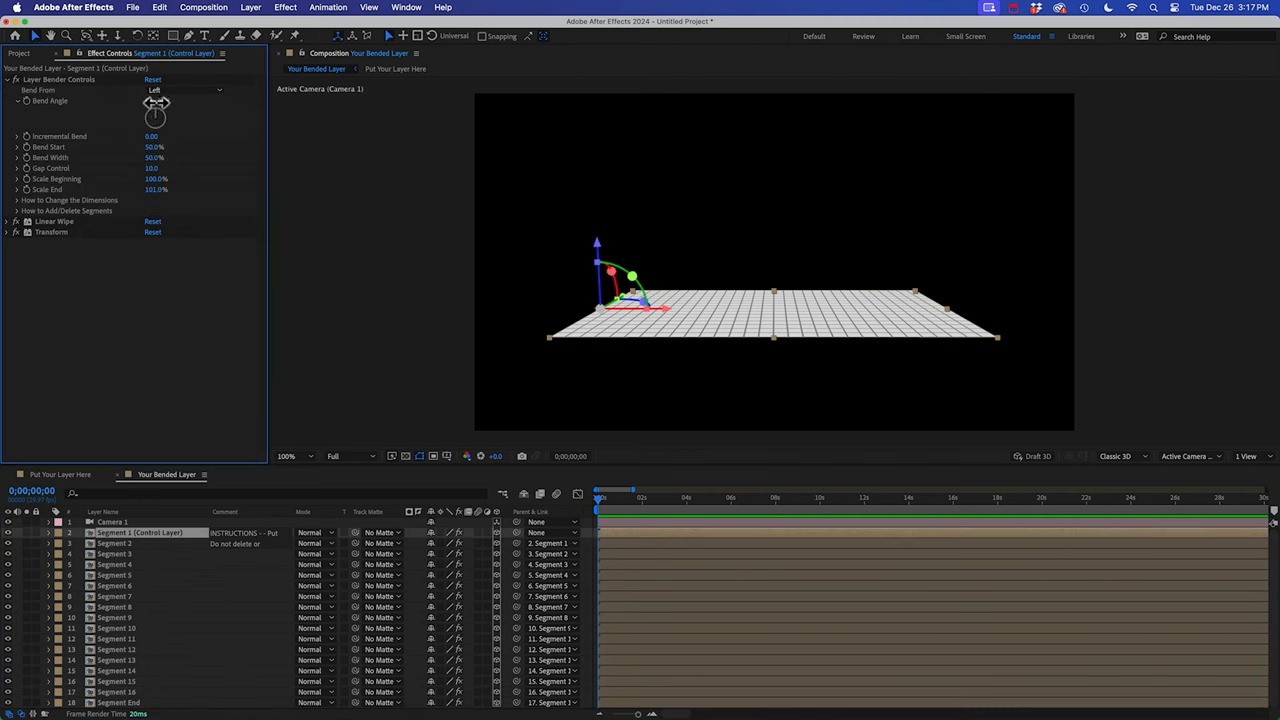
left_click_drag(156, 118, 164, 104)
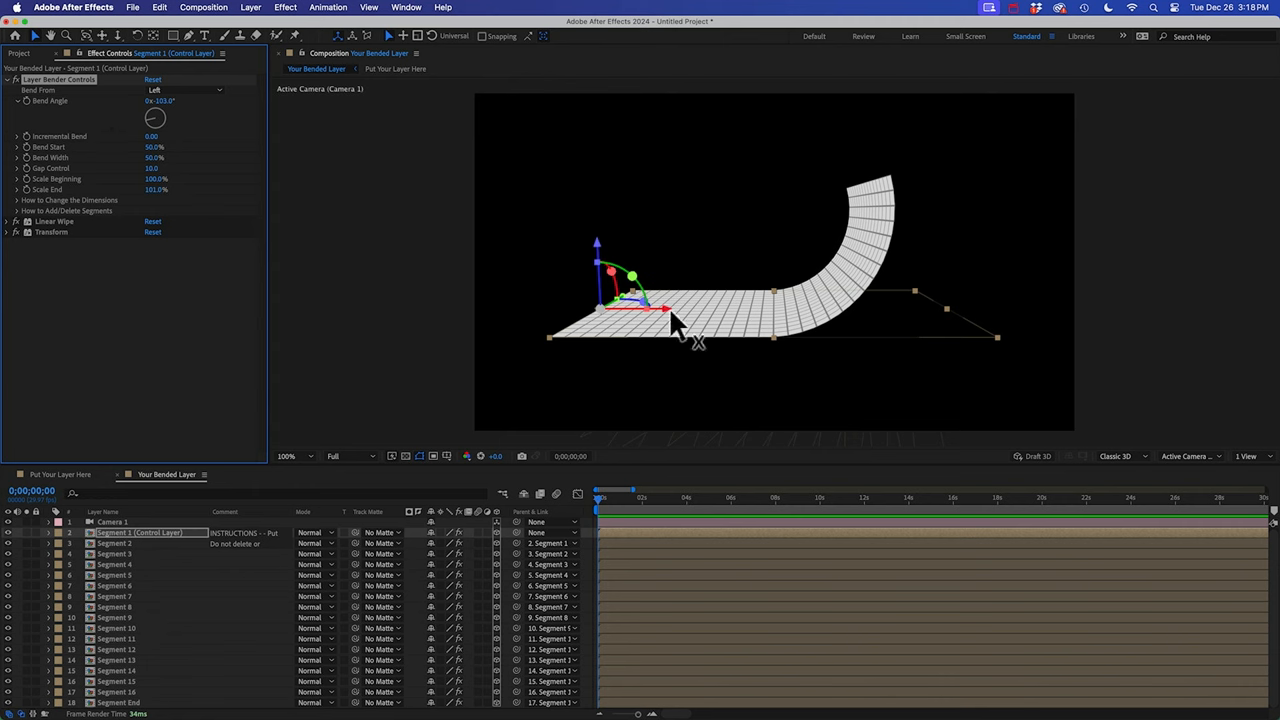
mouse_move(816, 330)
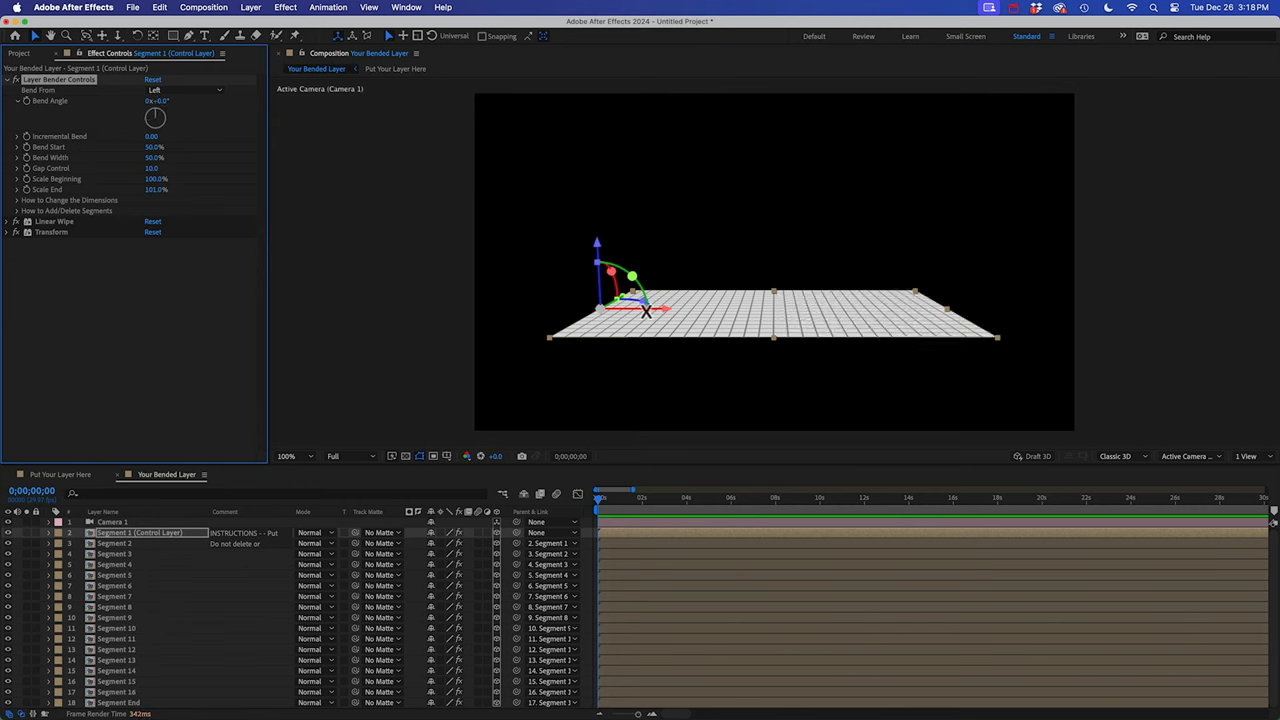
mouse_move(180, 556)
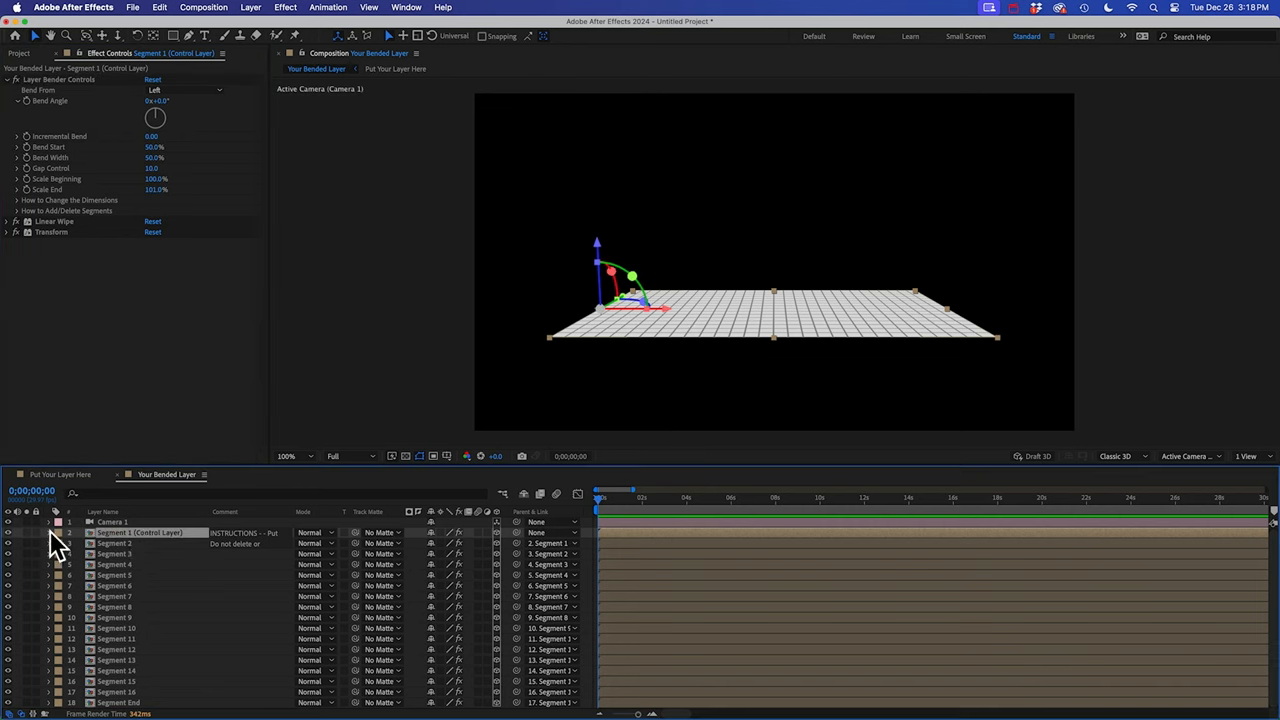
Select all layers and set their Parent & Link to None.
left_click(48, 532)
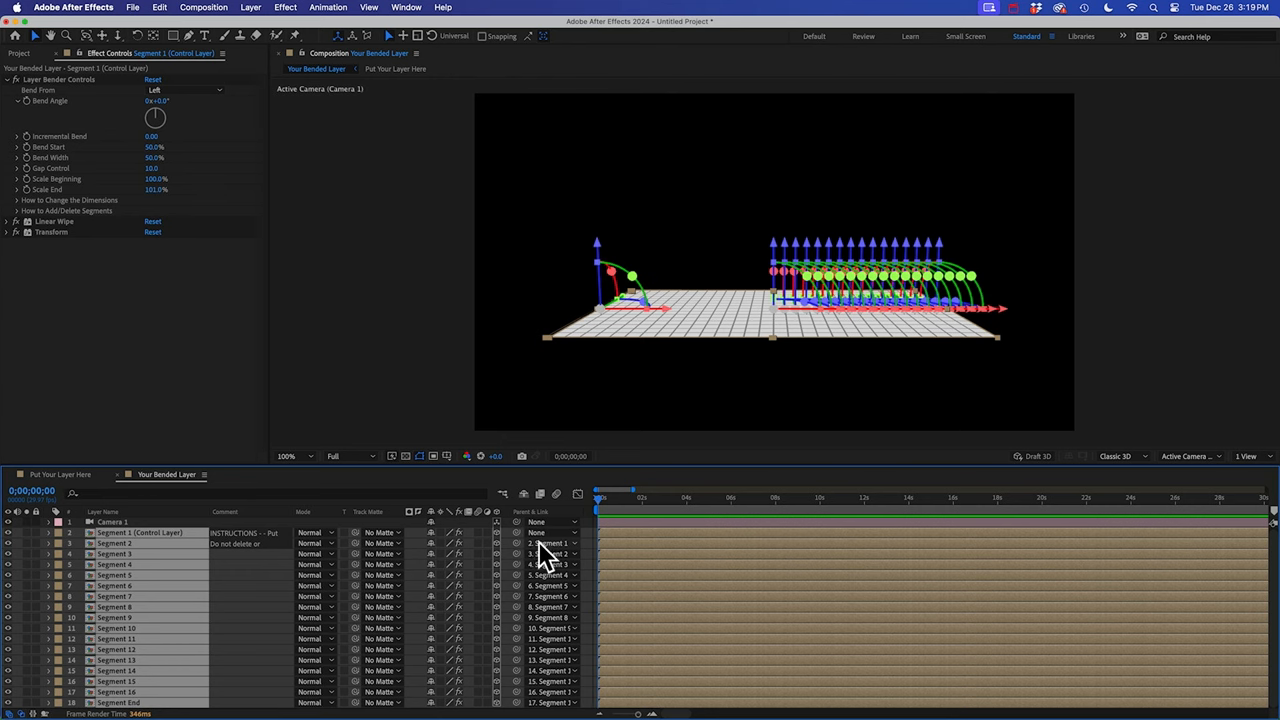
left_click(550, 544)
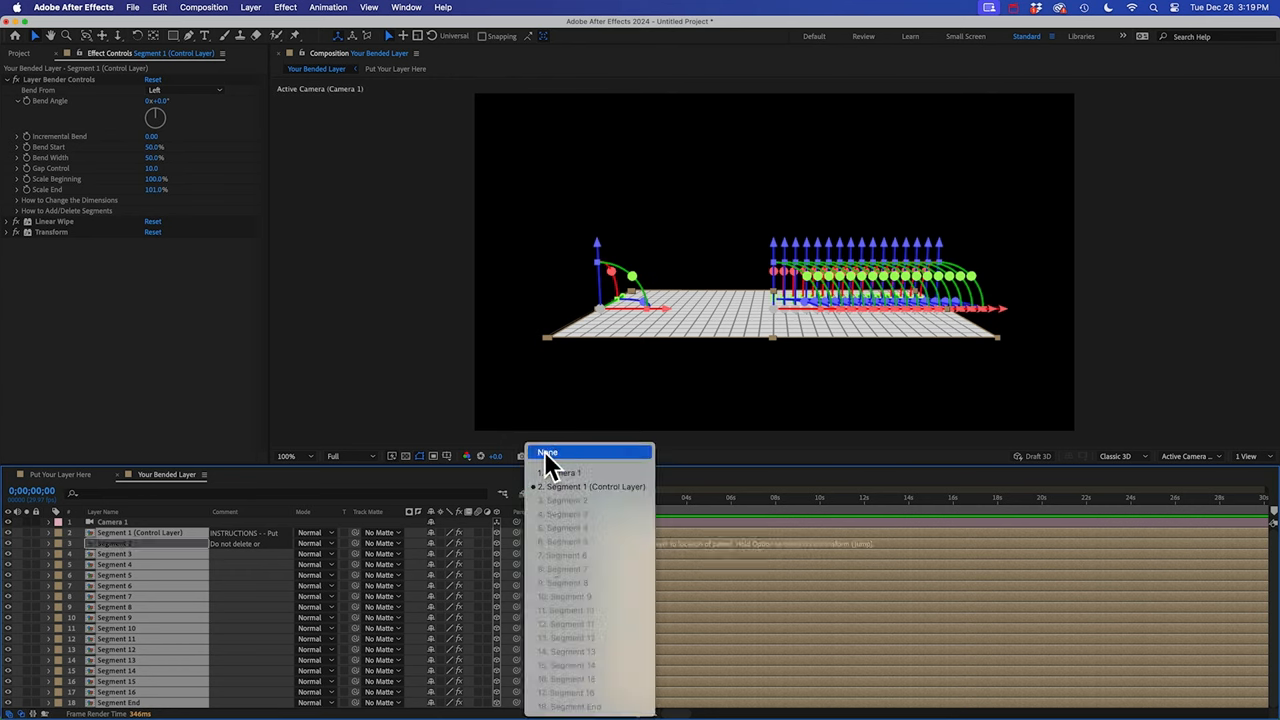
left_click(548, 452)
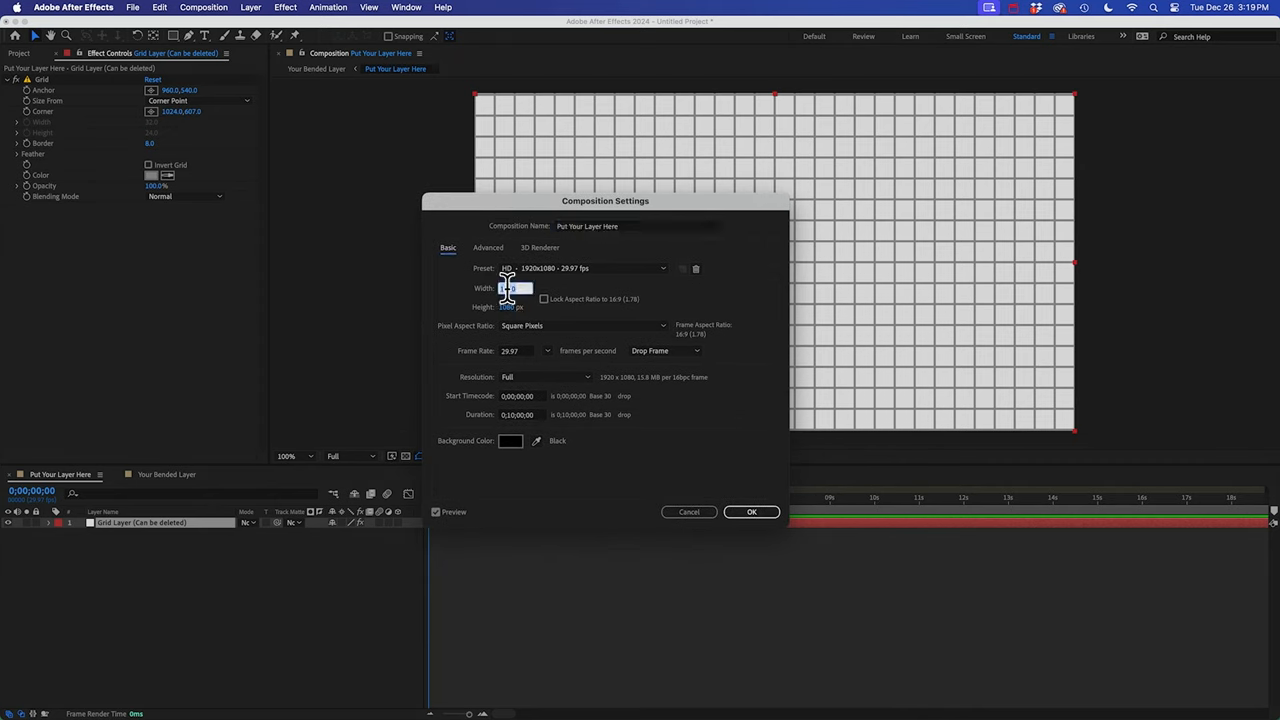
Apply Width 3000 and Height 500 in Composition Settings for the precomp.
type("3000")
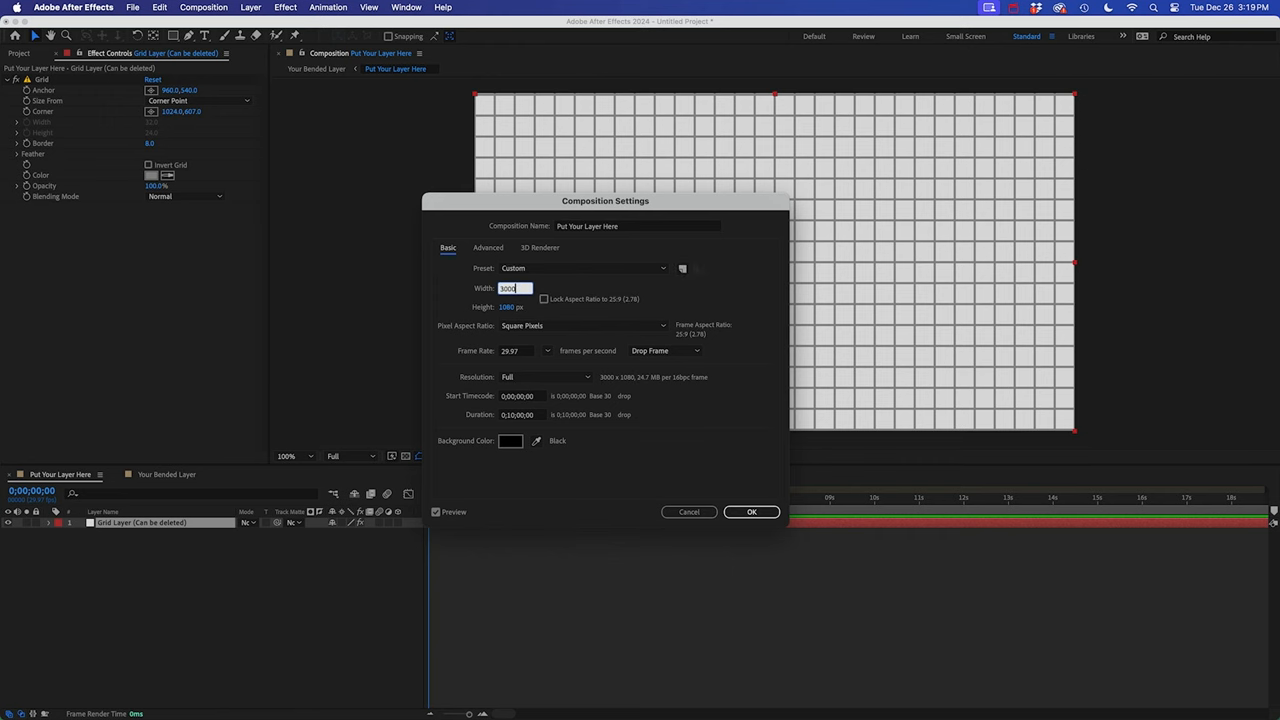
type("500")
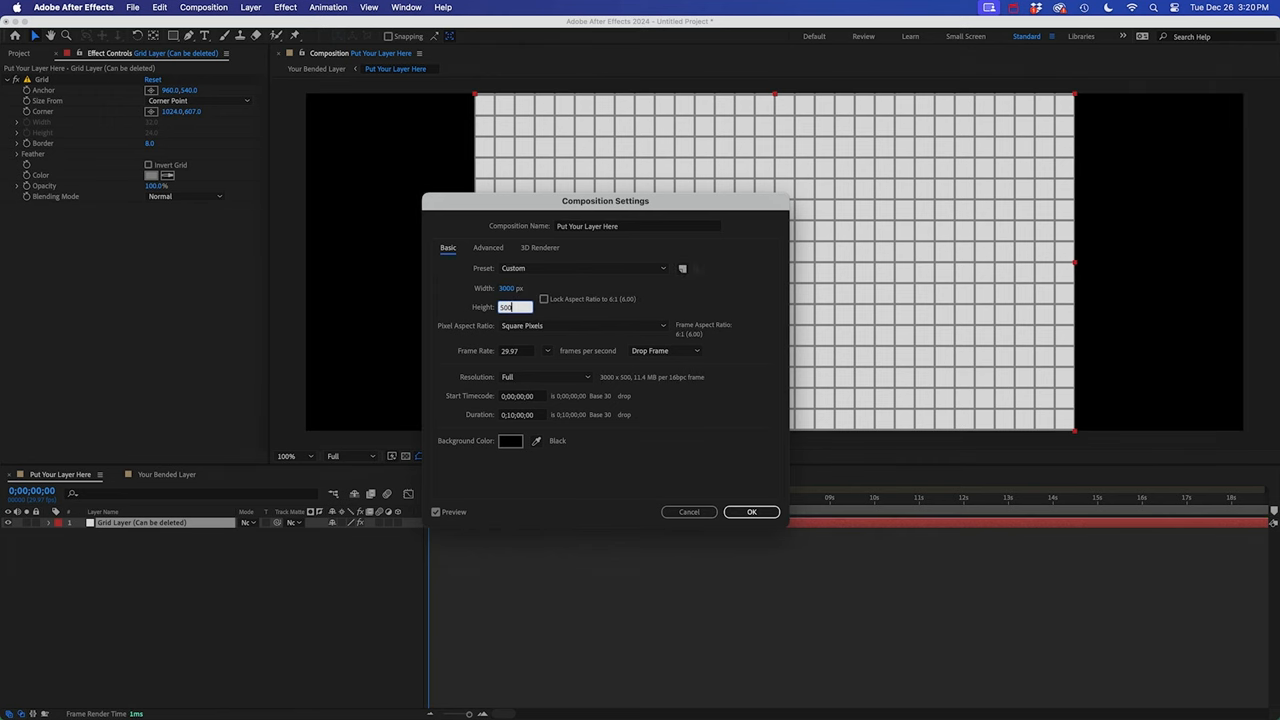
left_click(752, 512)
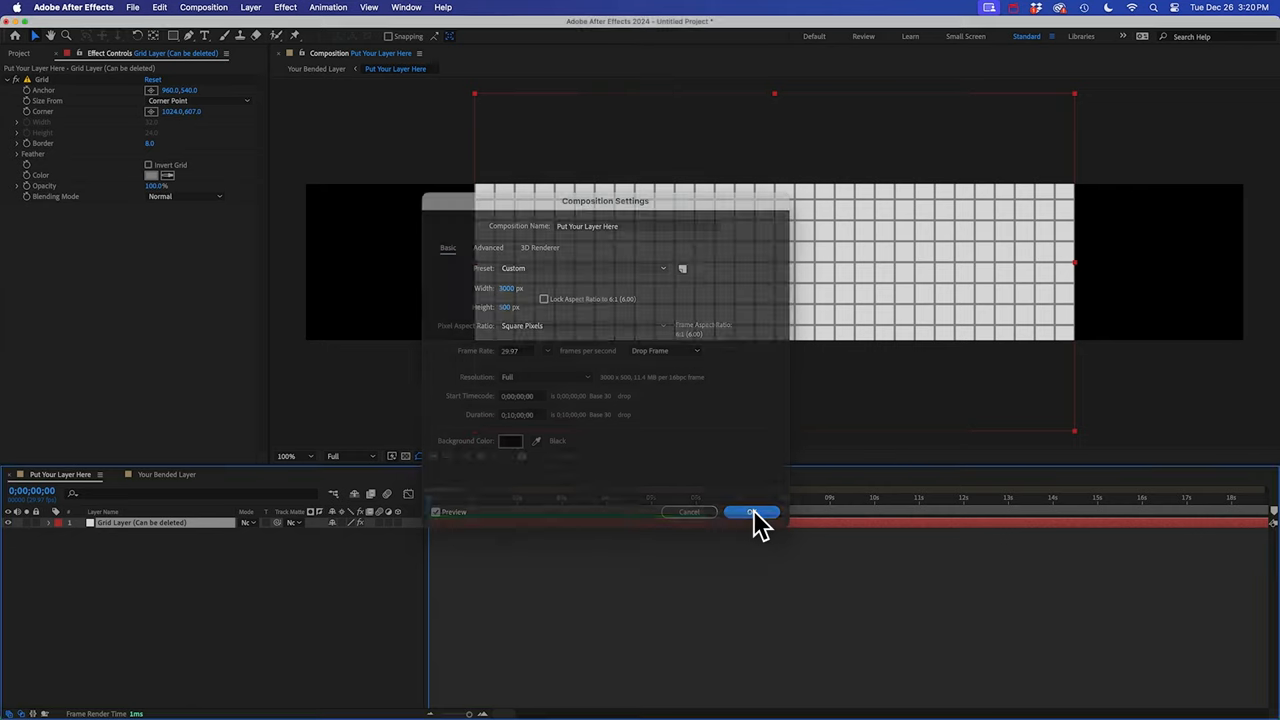
left_click(752, 512)
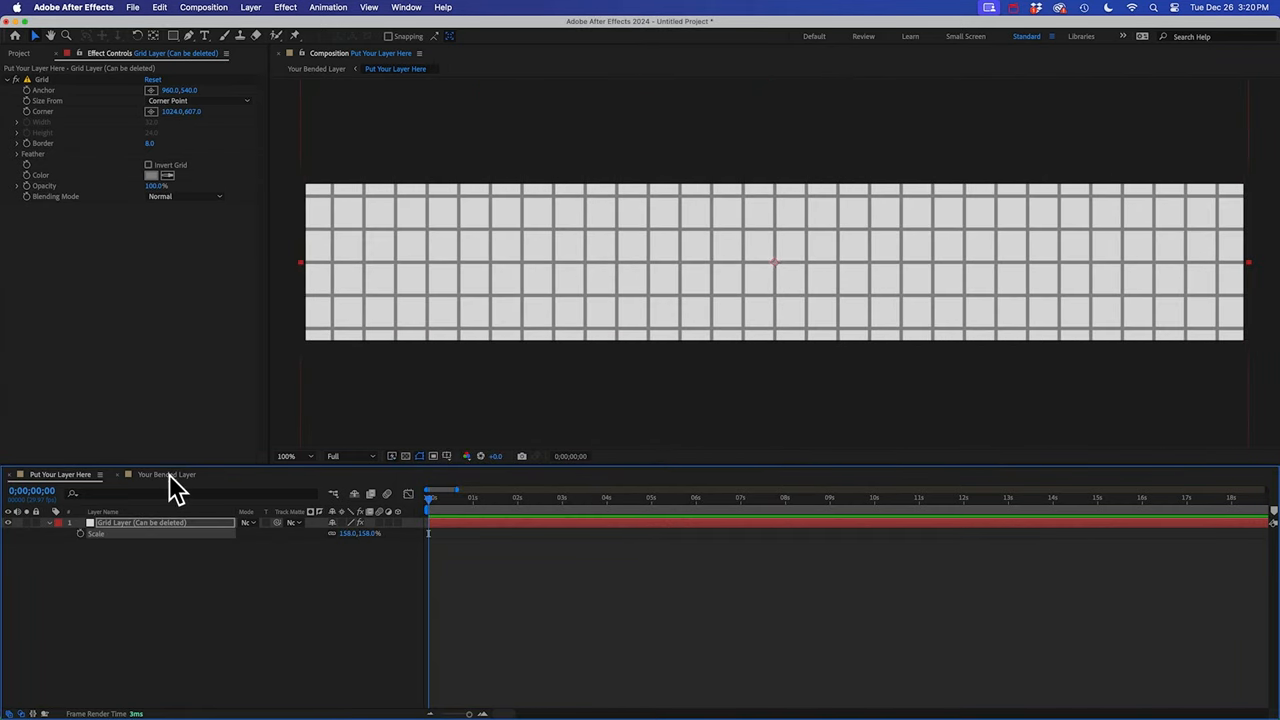
Switch to the Your Bended Layer comp and select Segment 1 (Control Layer).
left_click(168, 474)
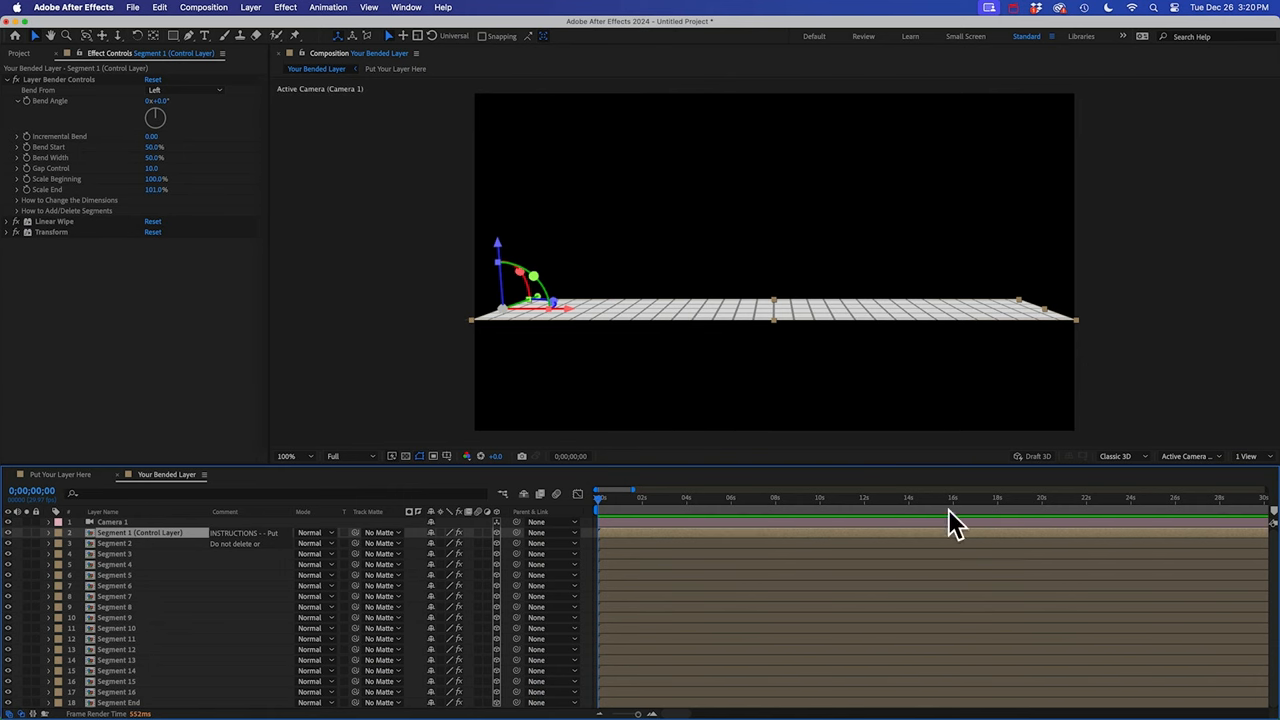
mouse_move(558, 680)
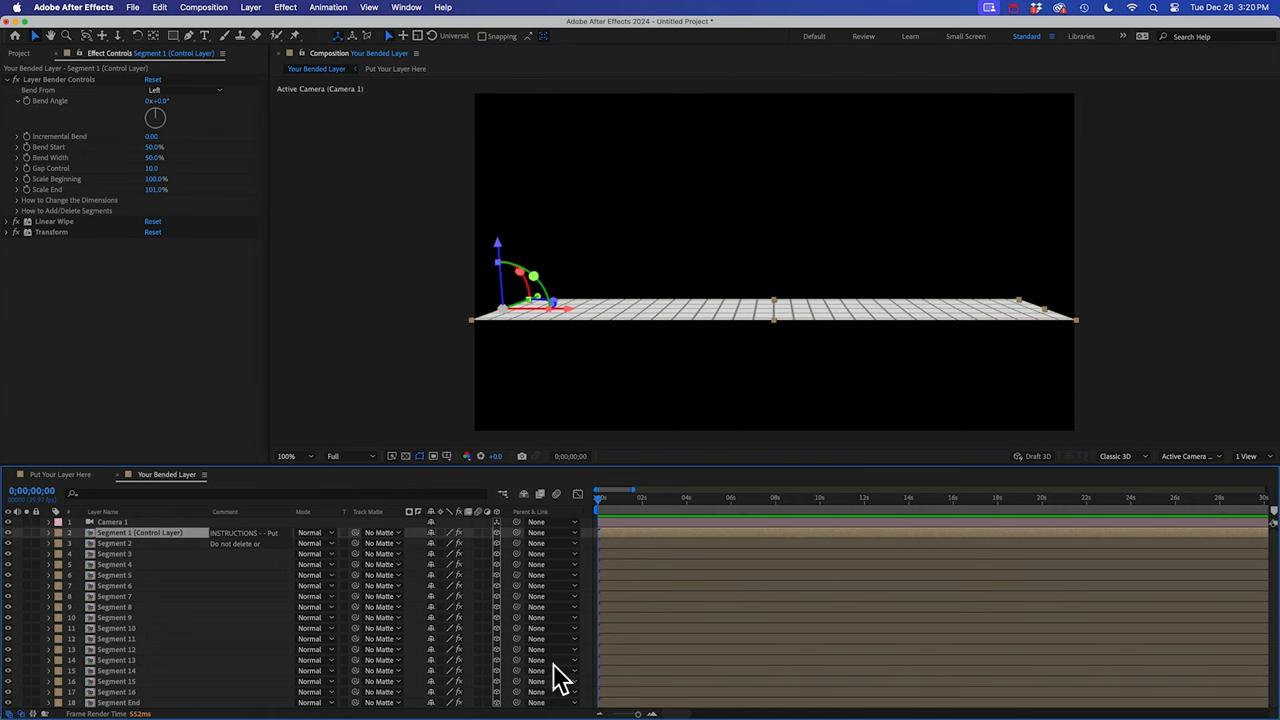
mouse_move(150, 560)
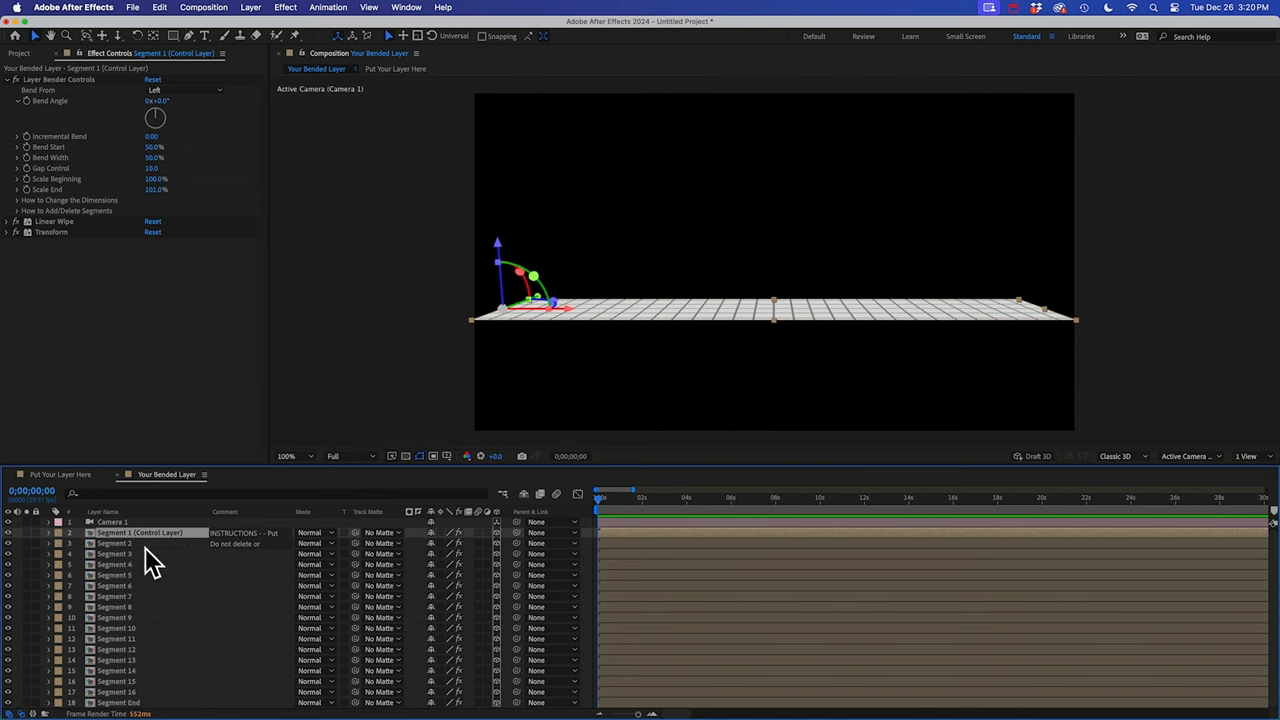
left_click(114, 544)
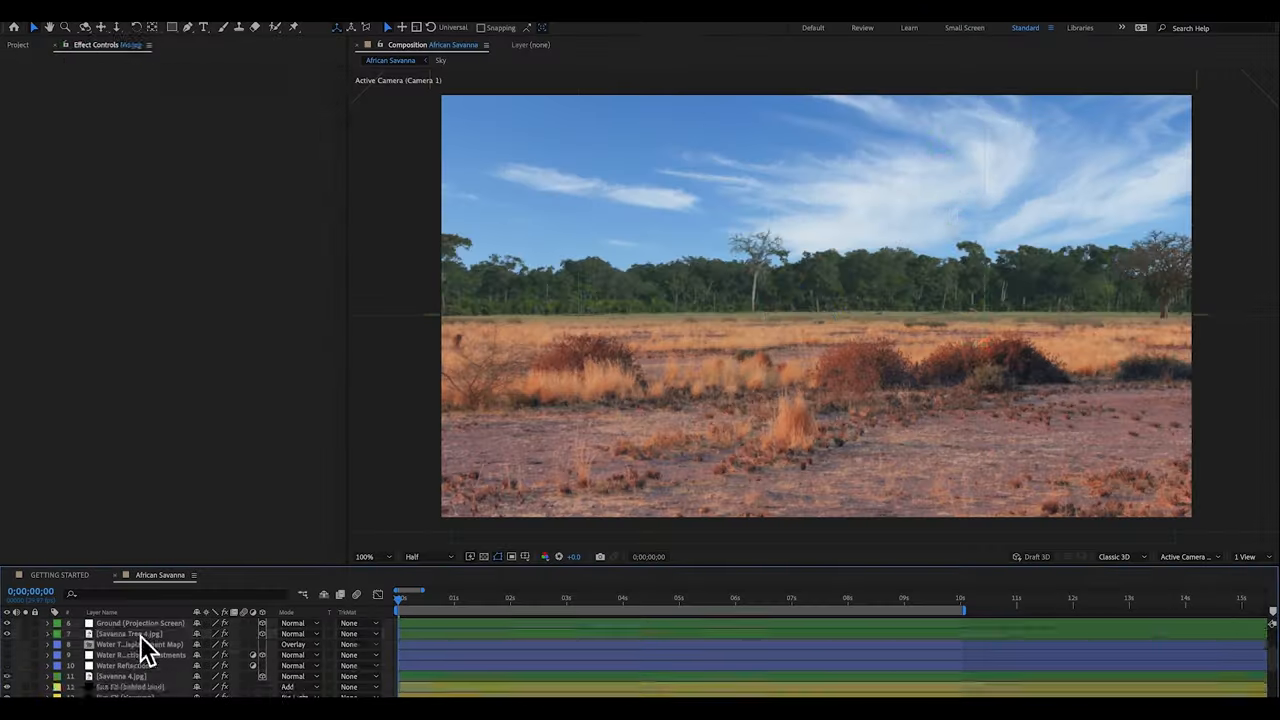
Select the Dry Grass & Bushes layer in the African Savanna timeline.
left_click(130, 624)
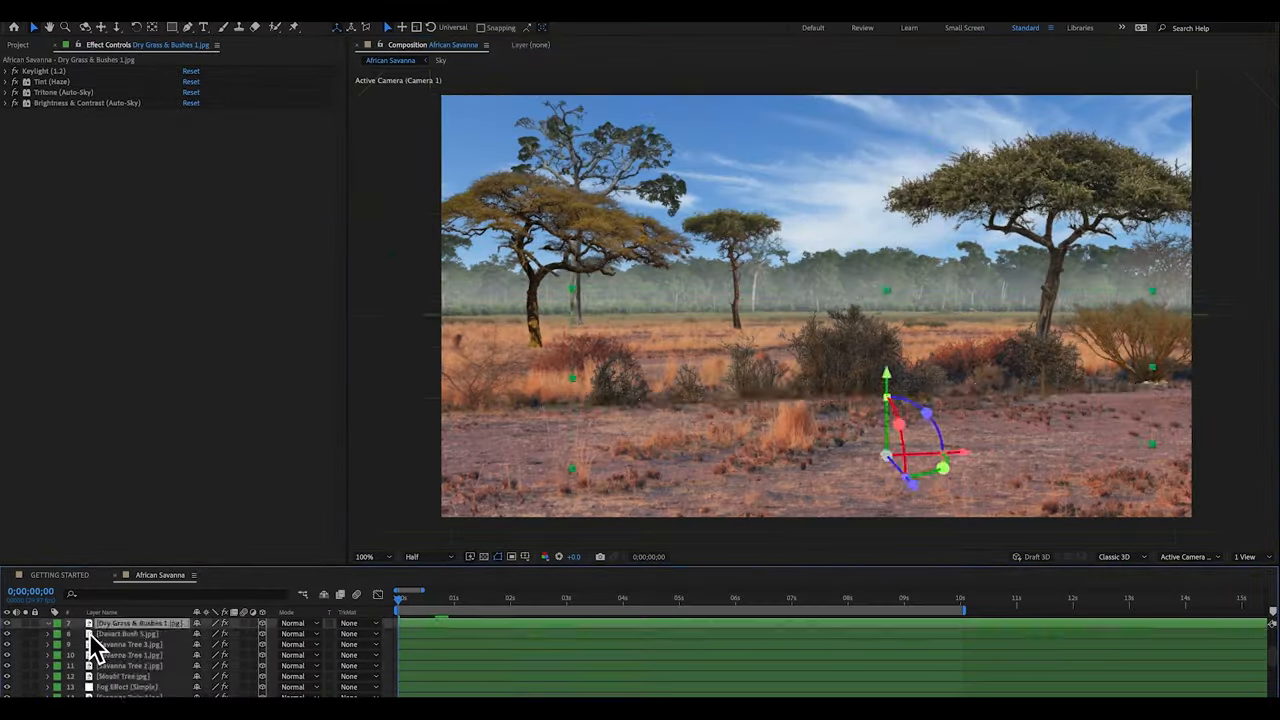